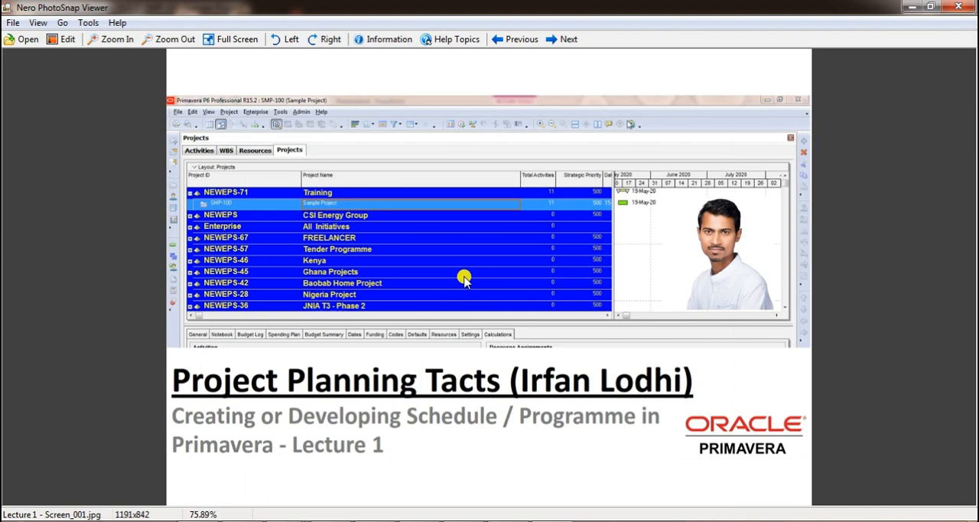
{"action": "mouse_move", "coordinate": [219, 469]}
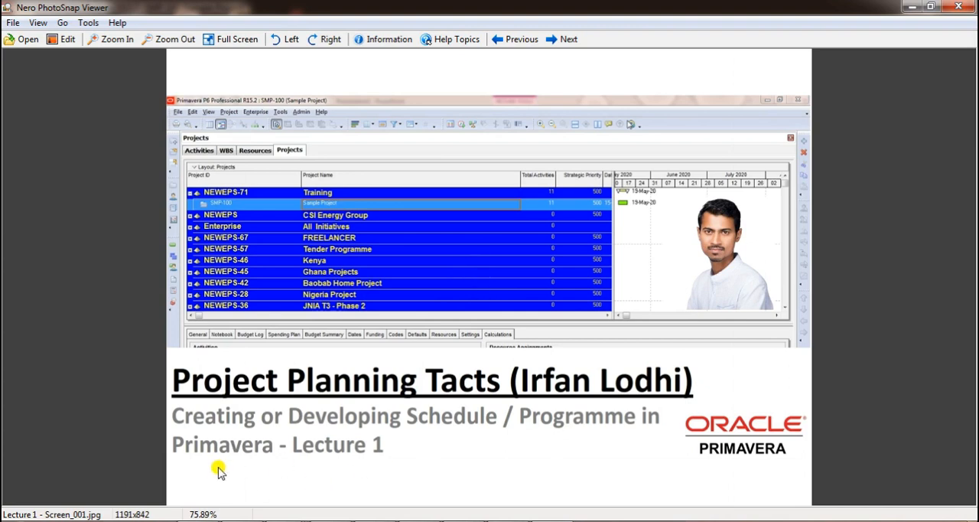
{"action": "mouse_move", "coordinate": [383, 469]}
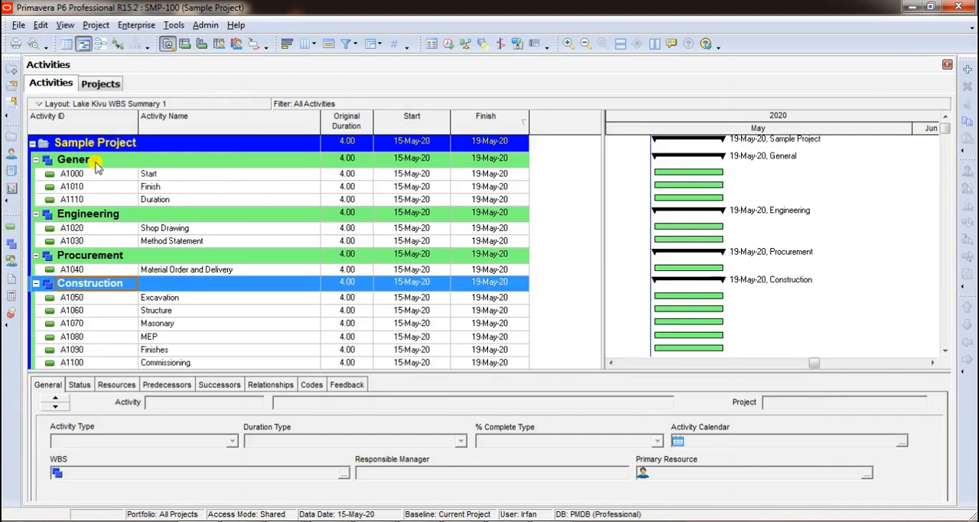
- Select the Procurement row, then activities A1110 and A1020, to read their Task Dependent type
{"action": "left_click", "coordinate": [89, 255]}
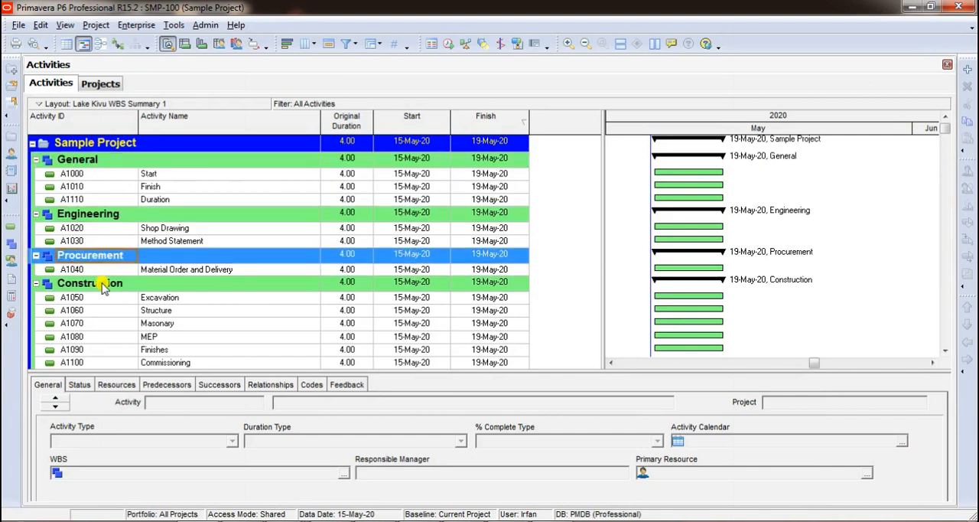
{"action": "left_click", "coordinate": [90, 283]}
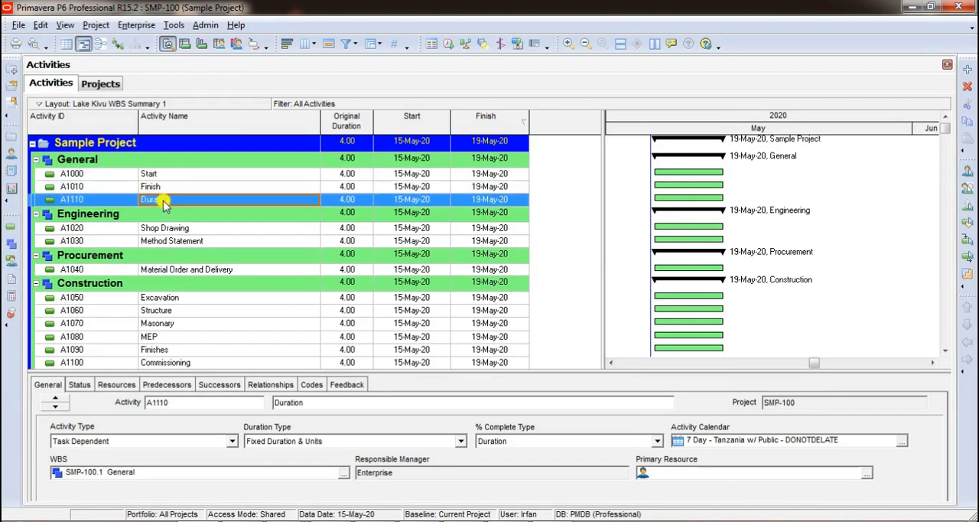
{"action": "left_click", "coordinate": [165, 227]}
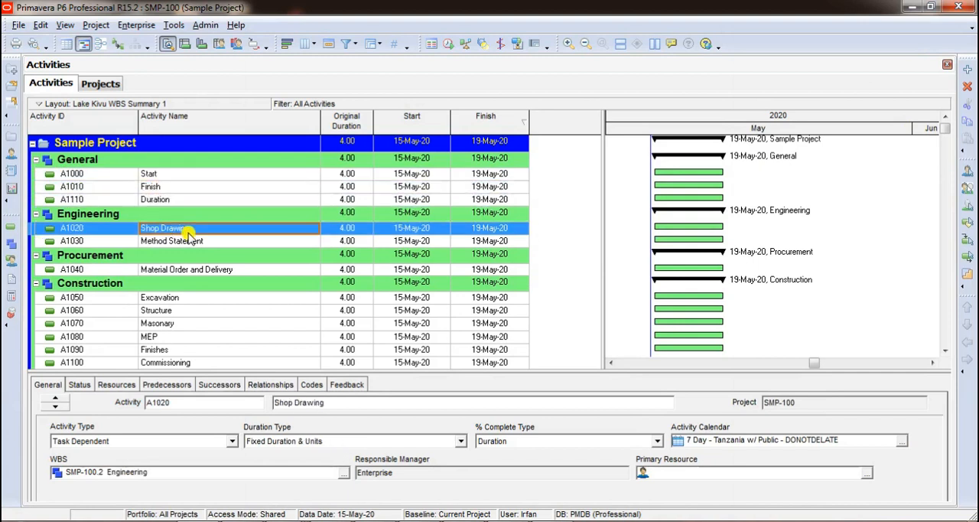
{"action": "mouse_move", "coordinate": [170, 217]}
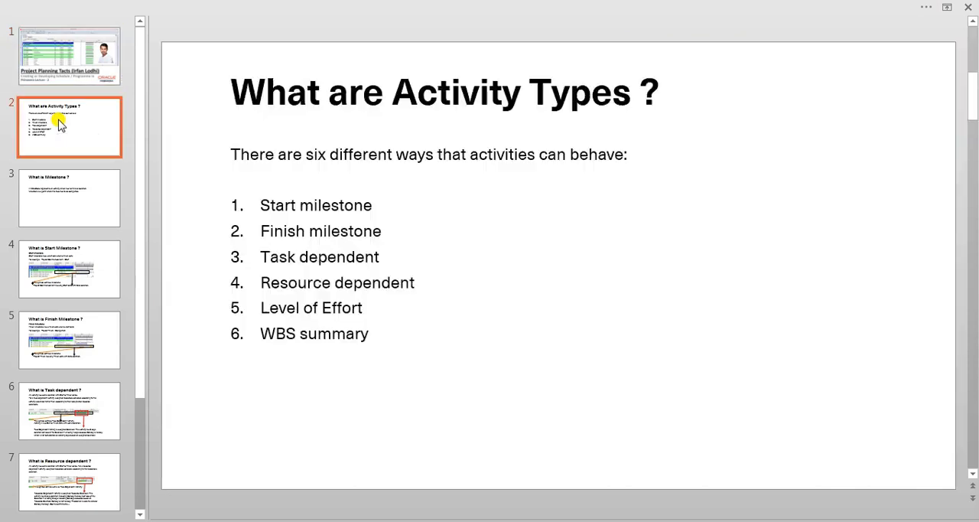
{"action": "mouse_move", "coordinate": [510, 214]}
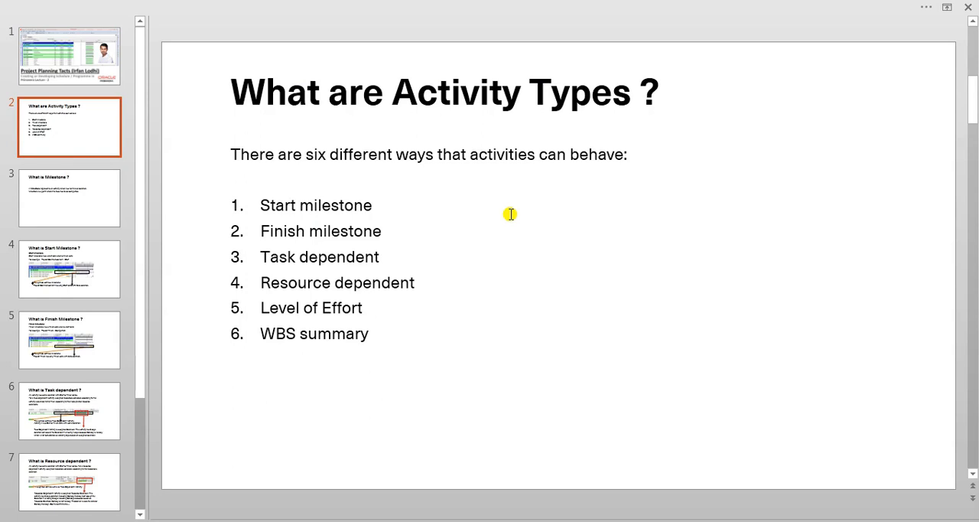
- Show slide 3, 'What is Milestone ?', defining a milestone as a zero-duration point
{"action": "left_click", "coordinate": [69, 197]}
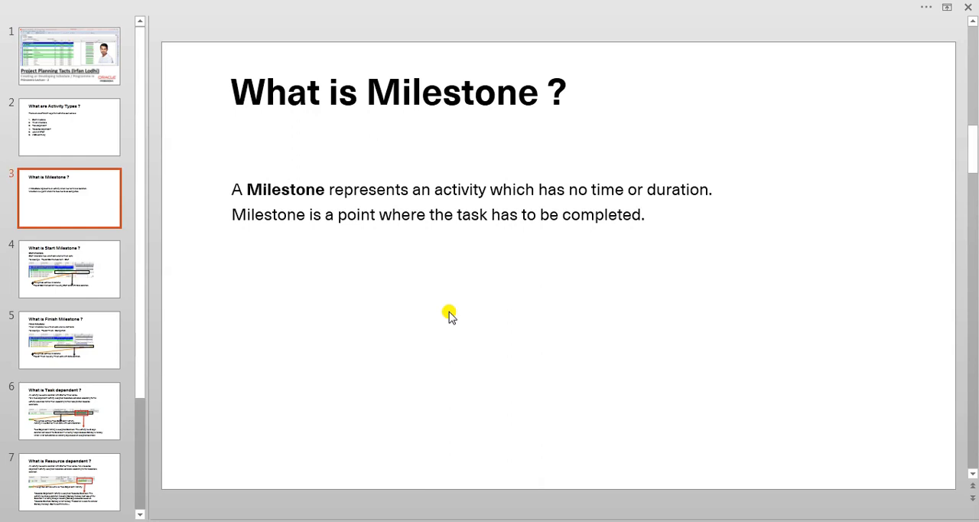
- Show slide 4, 'What is Start Milestone ?', with its Project Commencement example
{"action": "left_click", "coordinate": [69, 269]}
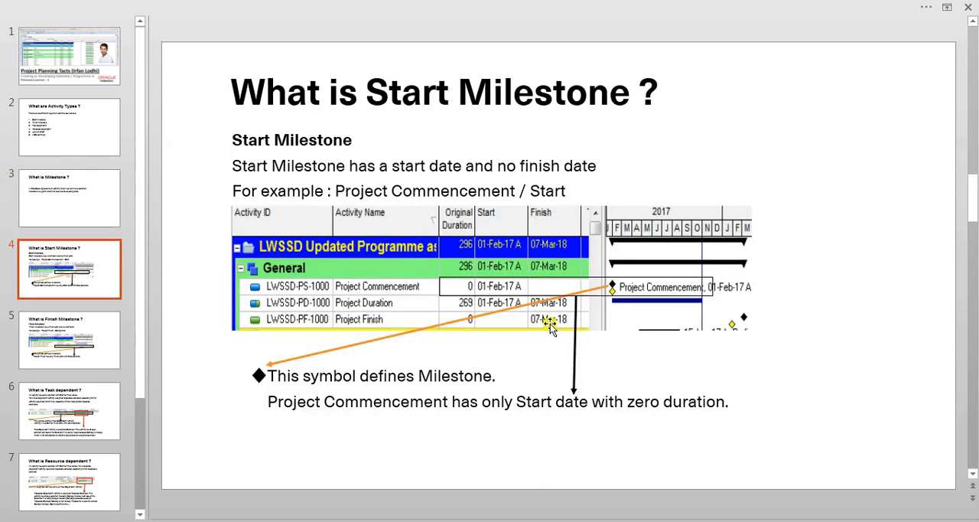
{"action": "mouse_move", "coordinate": [532, 330]}
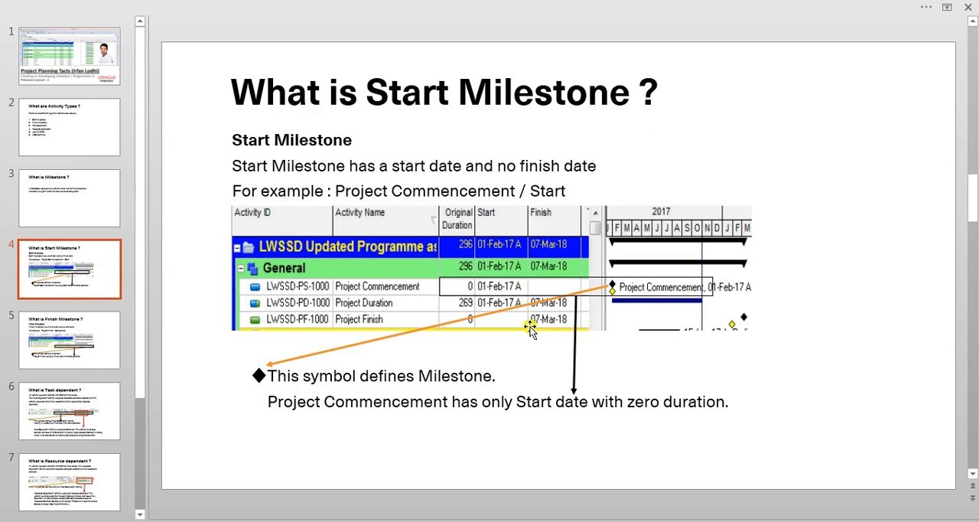
{"action": "mouse_move", "coordinate": [728, 276]}
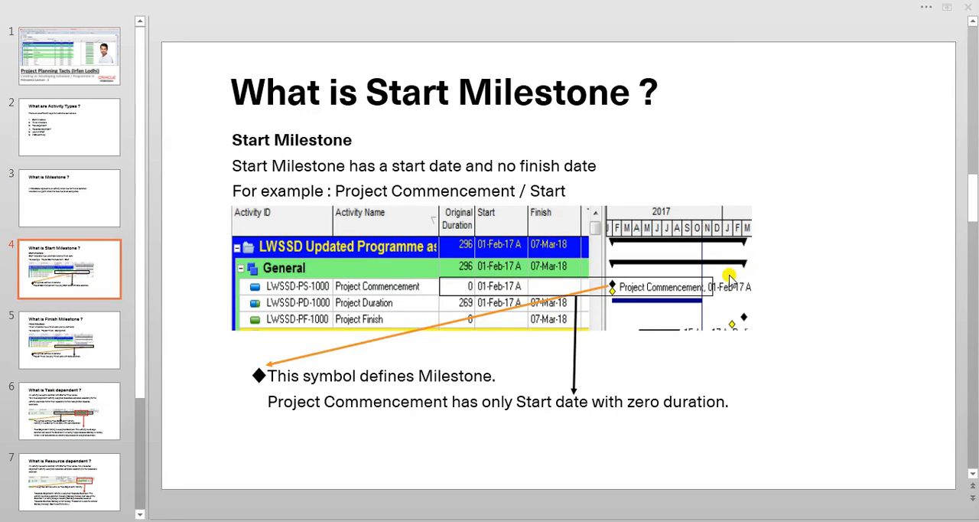
{"action": "mouse_move", "coordinate": [220, 506]}
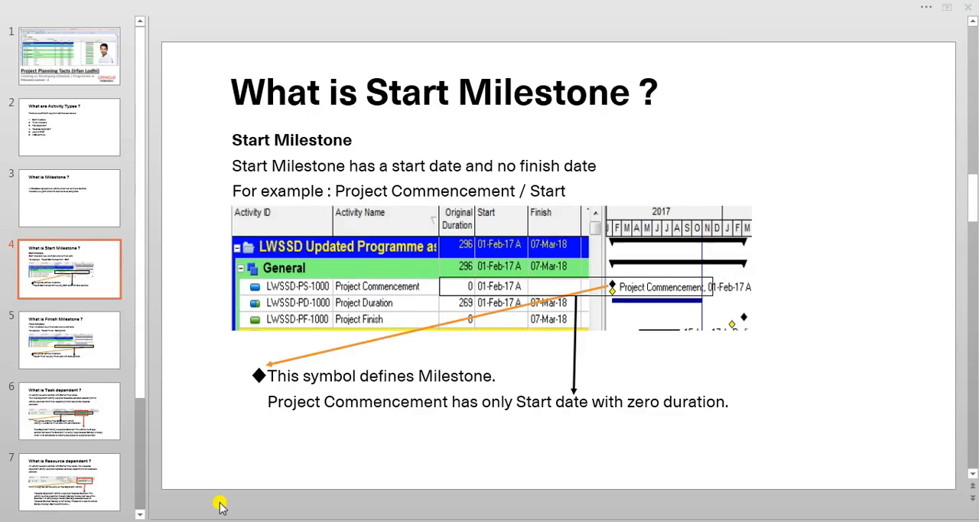
{"action": "left_click", "coordinate": [221, 508]}
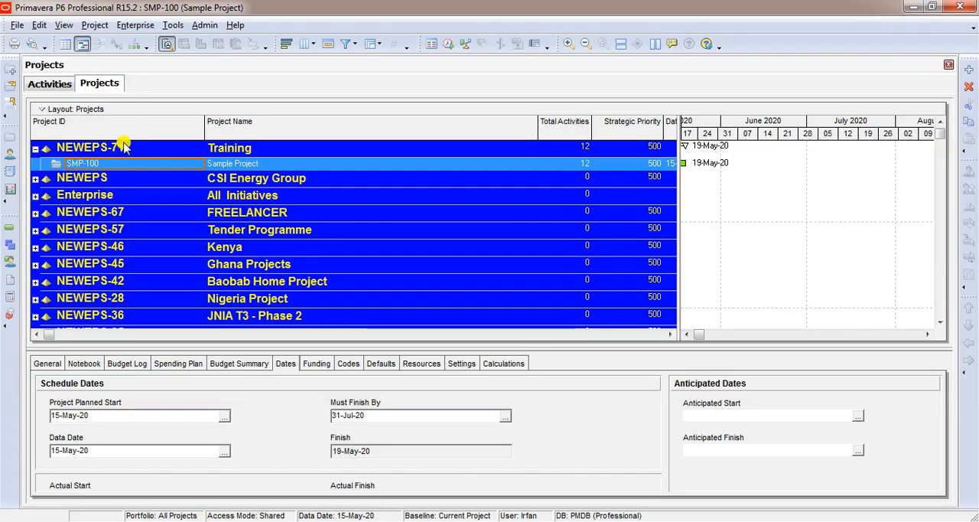
{"action": "left_click", "coordinate": [88, 147]}
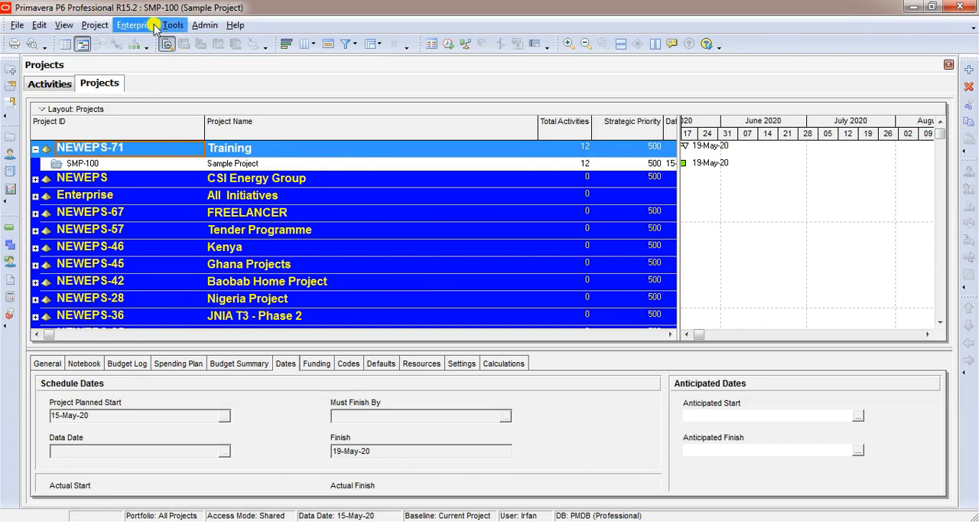
{"action": "left_click", "coordinate": [135, 25]}
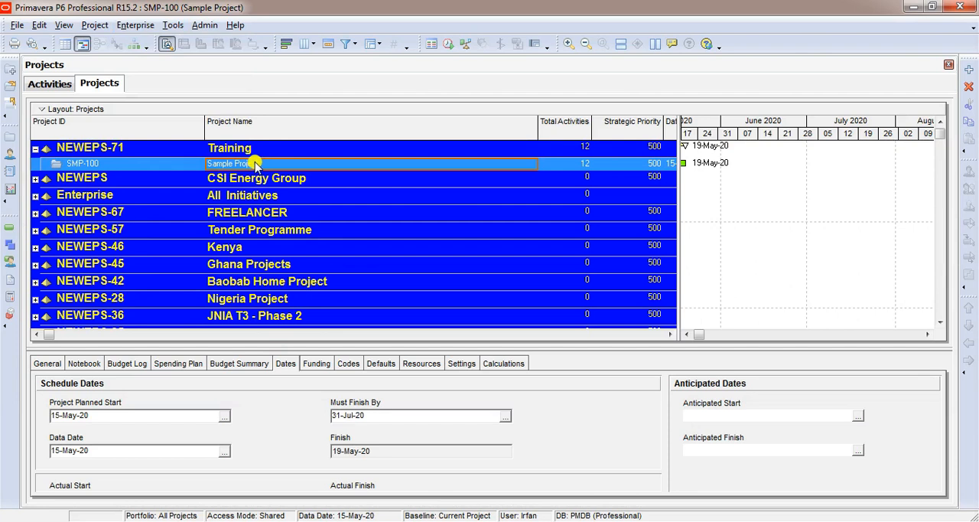
- Open SMP-100 Sample Project from its context menu to list its activities
{"action": "right_click", "coordinate": [253, 163]}
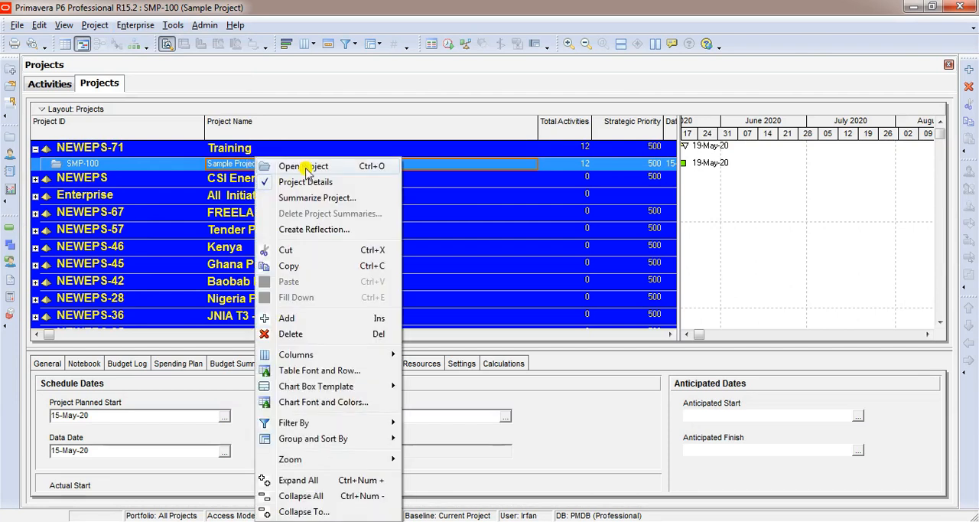
{"action": "left_click", "coordinate": [303, 166]}
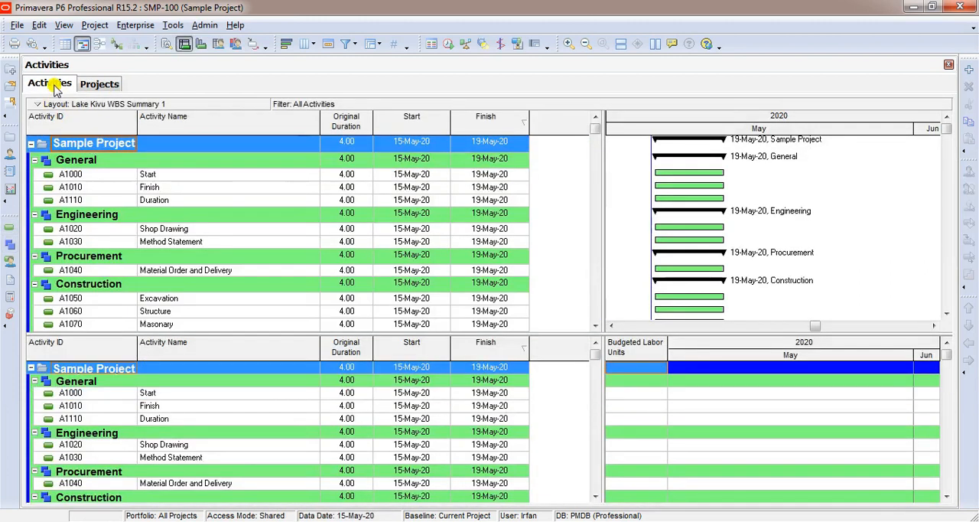
{"action": "mouse_move", "coordinate": [11, 234]}
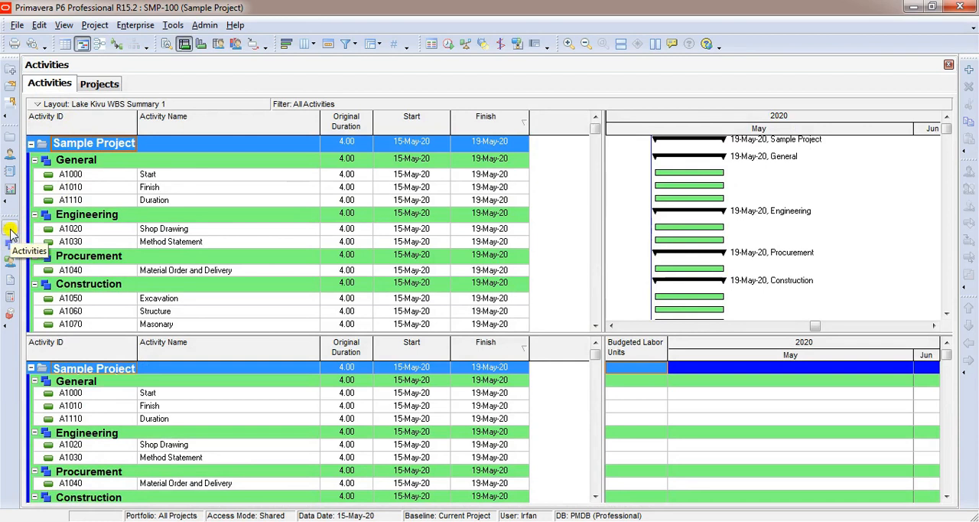
{"action": "mouse_move", "coordinate": [293, 283]}
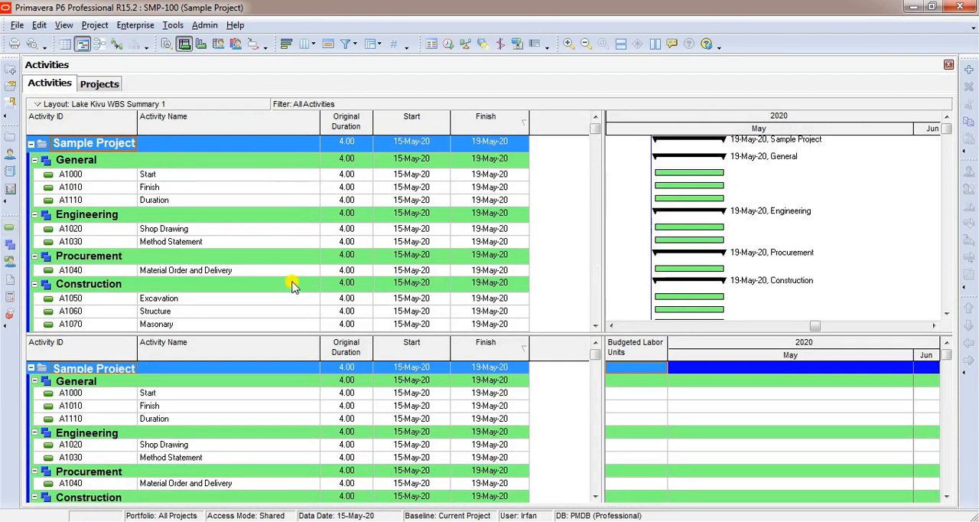
{"action": "mouse_move", "coordinate": [151, 416]}
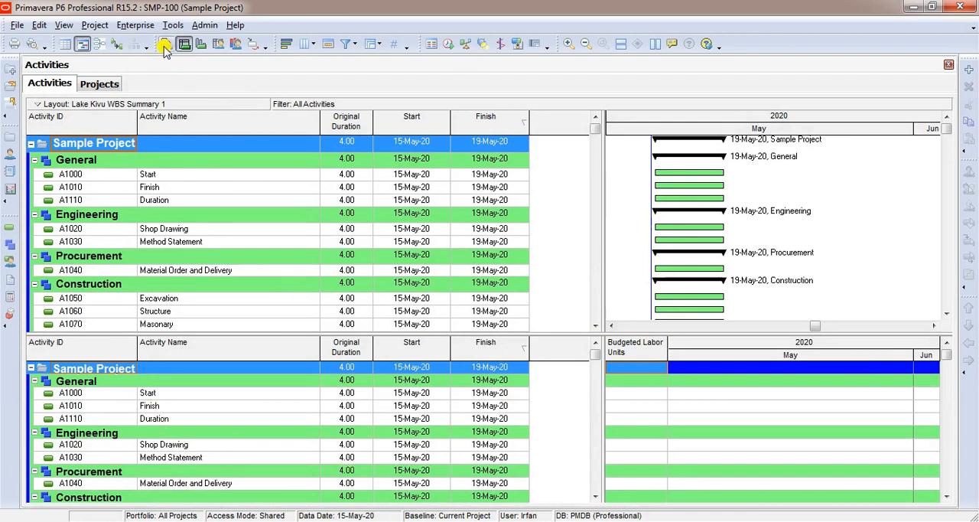
{"action": "mouse_move", "coordinate": [164, 44]}
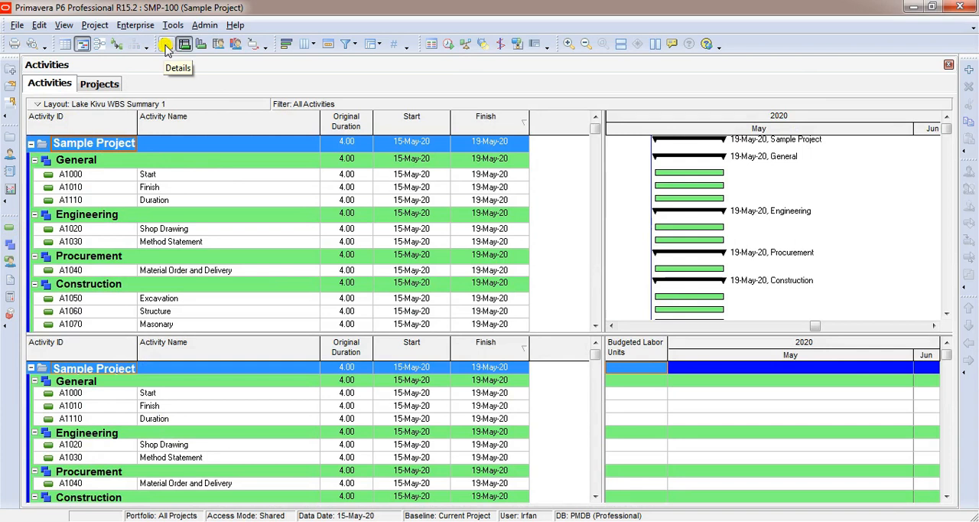
{"action": "mouse_move", "coordinate": [175, 44]}
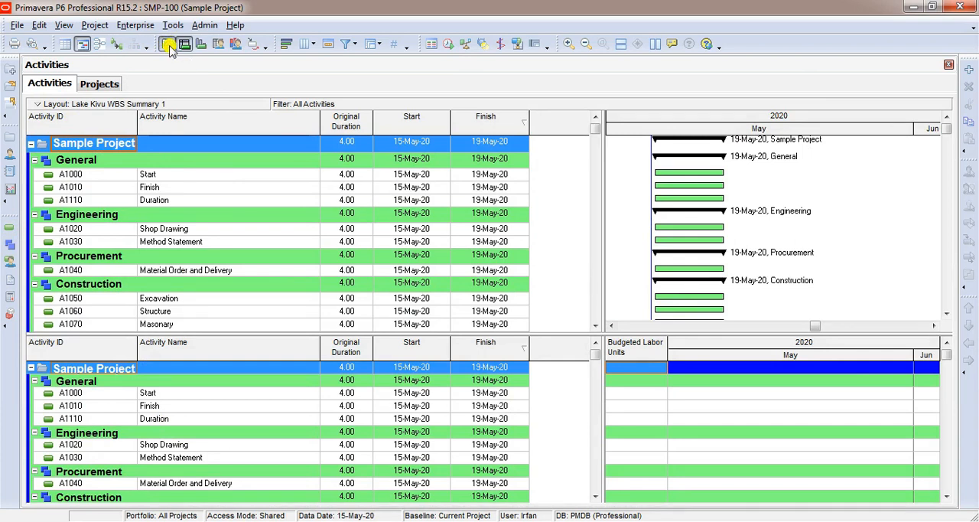
- Show the Details pane and select A1000 Start to view its General tab
{"action": "left_click", "coordinate": [167, 44]}
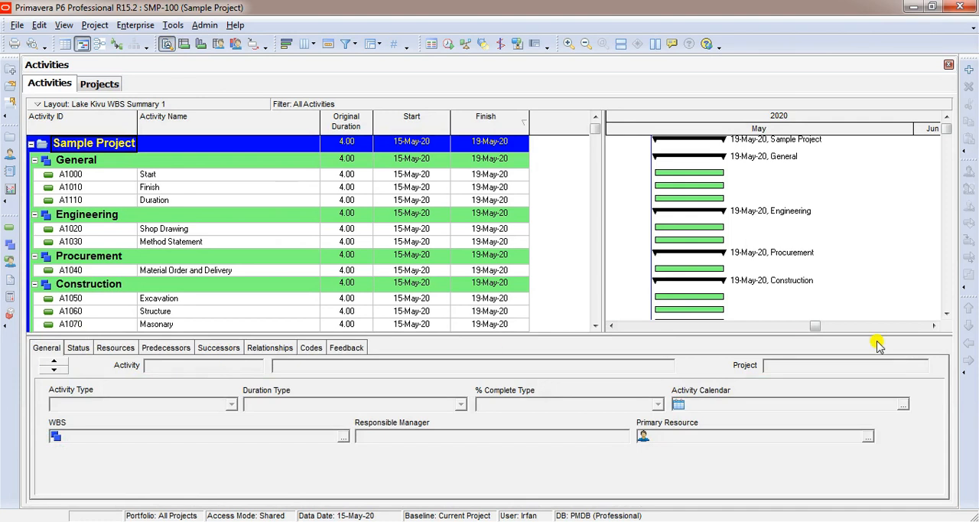
{"action": "mouse_move", "coordinate": [17, 374]}
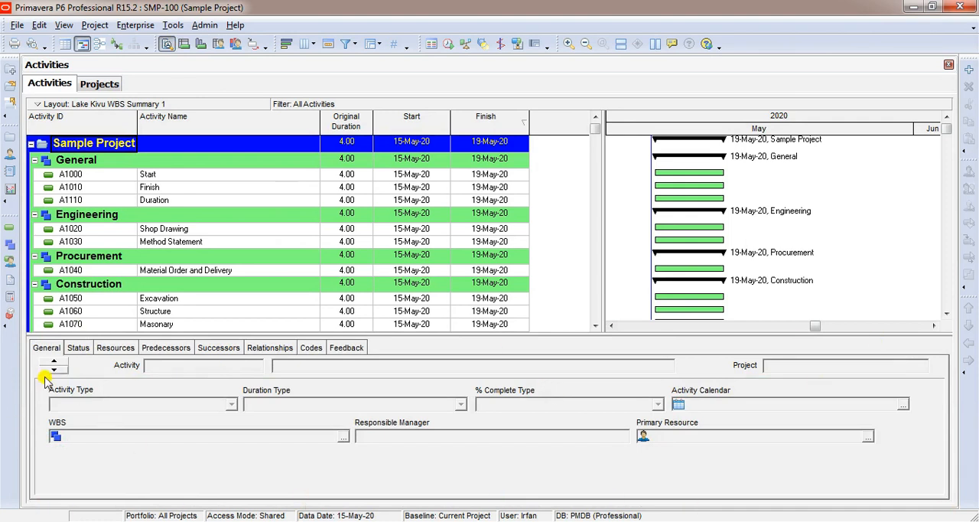
{"action": "mouse_move", "coordinate": [322, 426]}
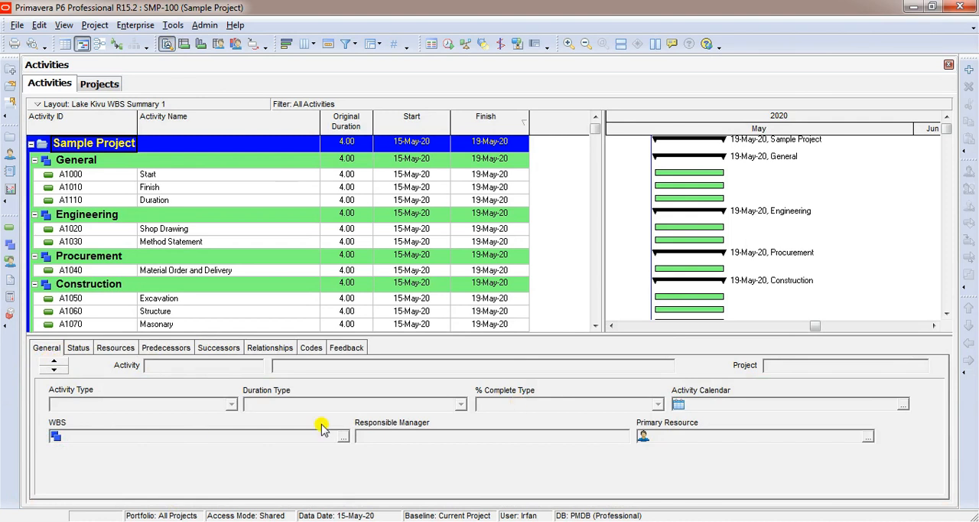
{"action": "mouse_move", "coordinate": [145, 364]}
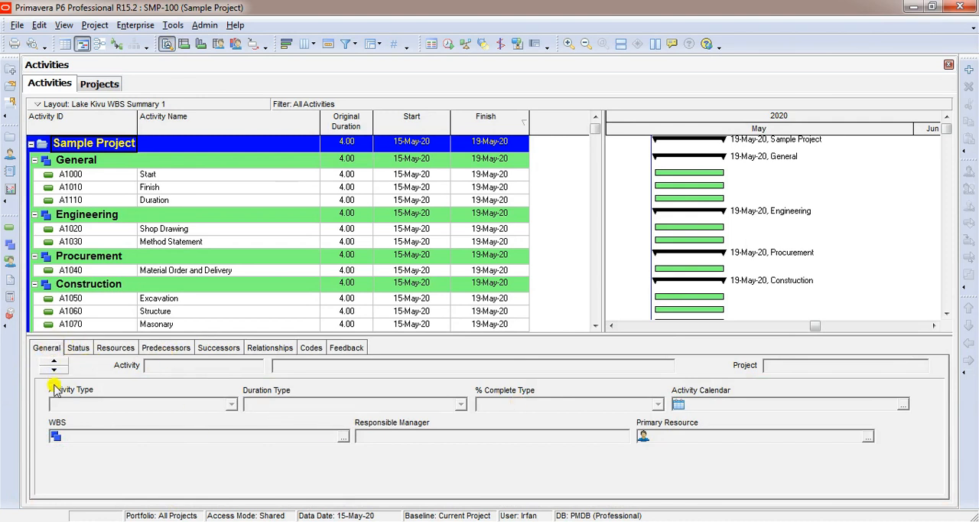
{"action": "mouse_move", "coordinate": [145, 402]}
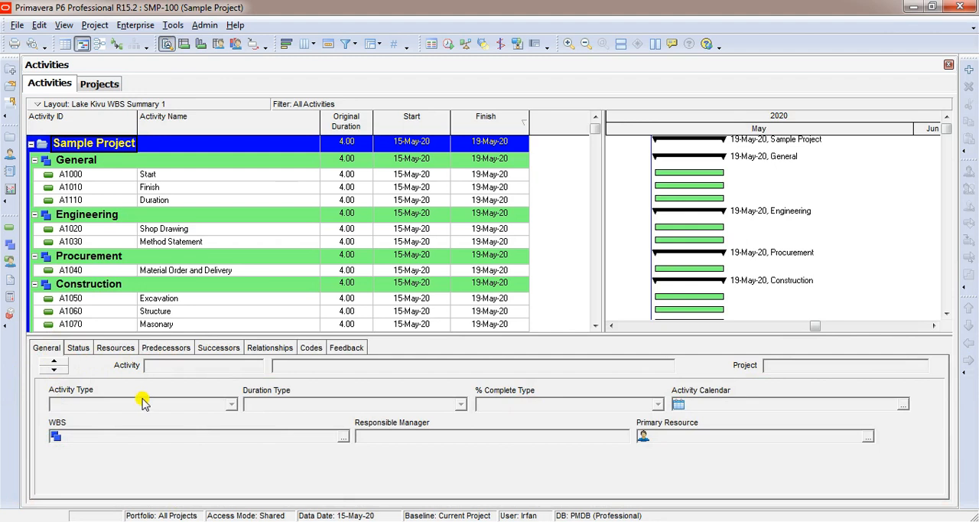
{"action": "left_click", "coordinate": [70, 174]}
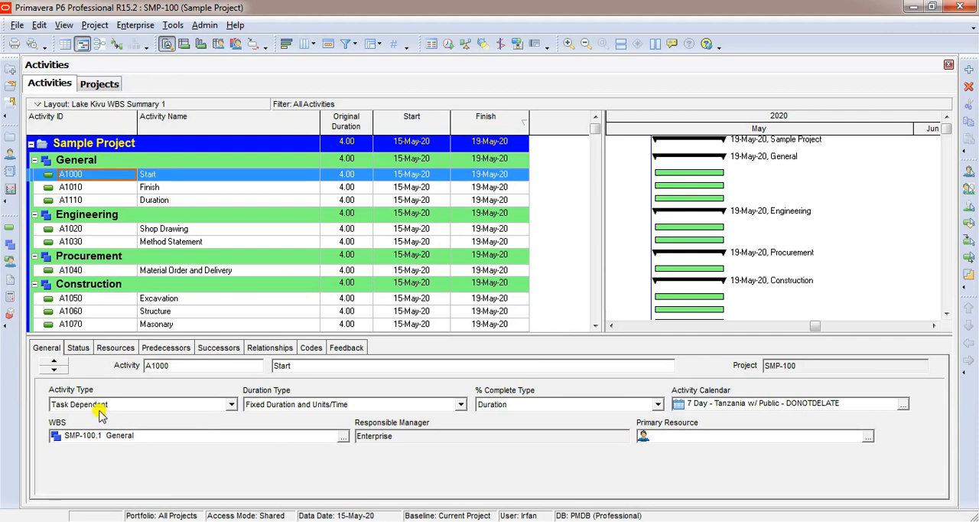
- Set A1000 Start's Activity Type to Start Milestone and check its dates
{"action": "left_click", "coordinate": [232, 404]}
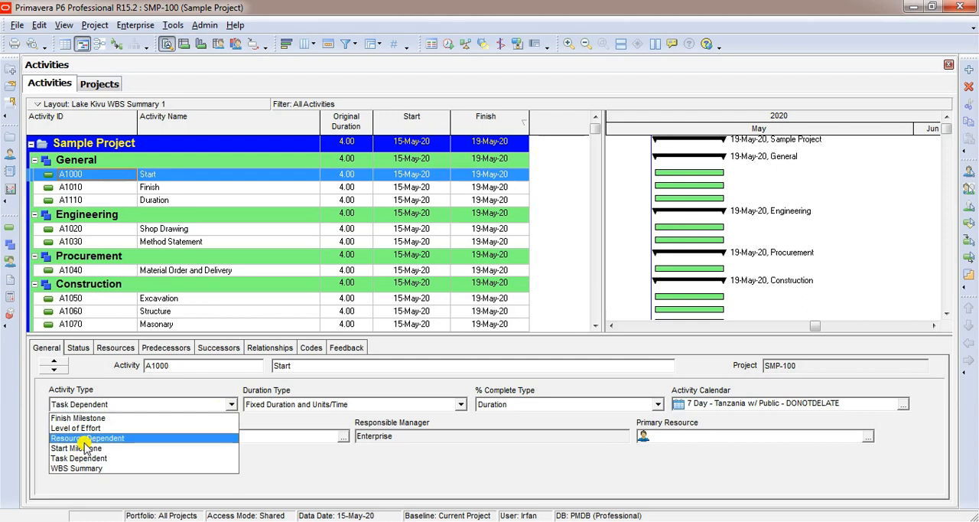
{"action": "left_click", "coordinate": [78, 447]}
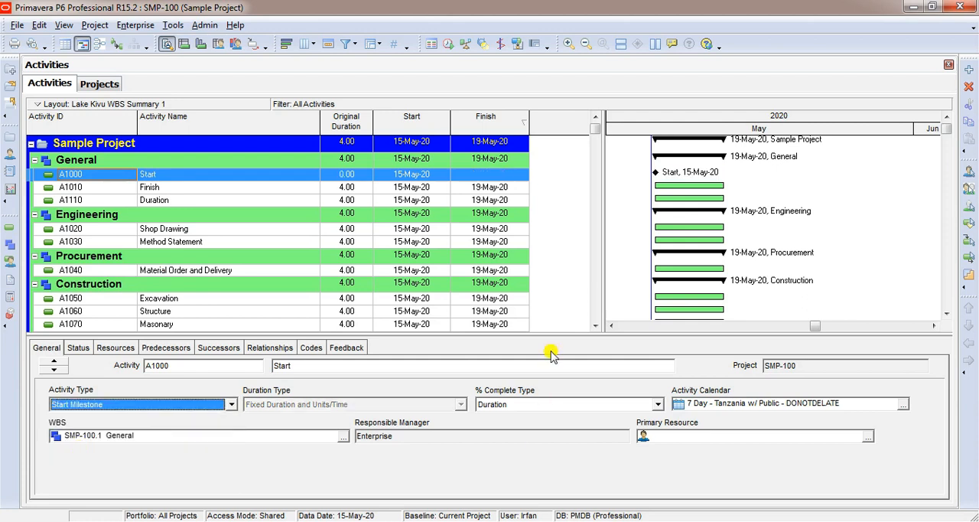
{"action": "left_click", "coordinate": [345, 173]}
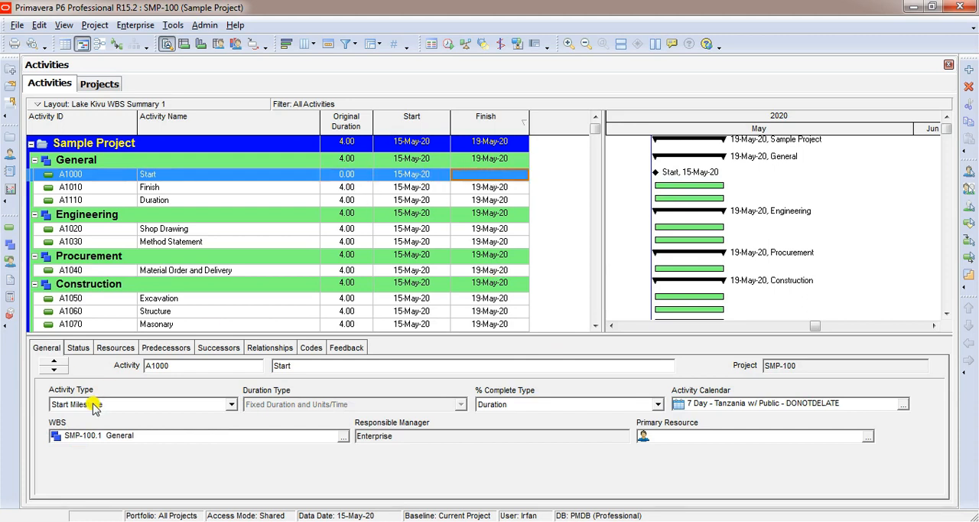
{"action": "left_click", "coordinate": [231, 403]}
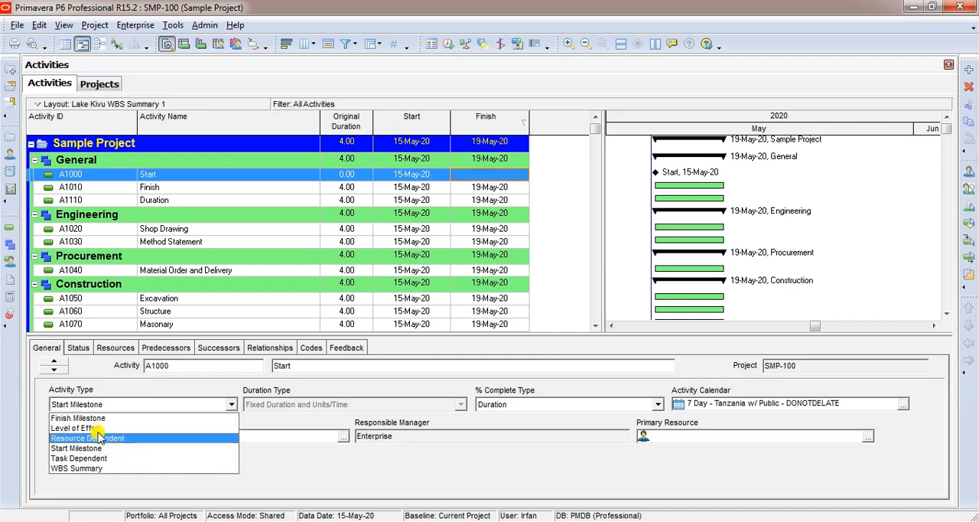
{"action": "left_click", "coordinate": [77, 447]}
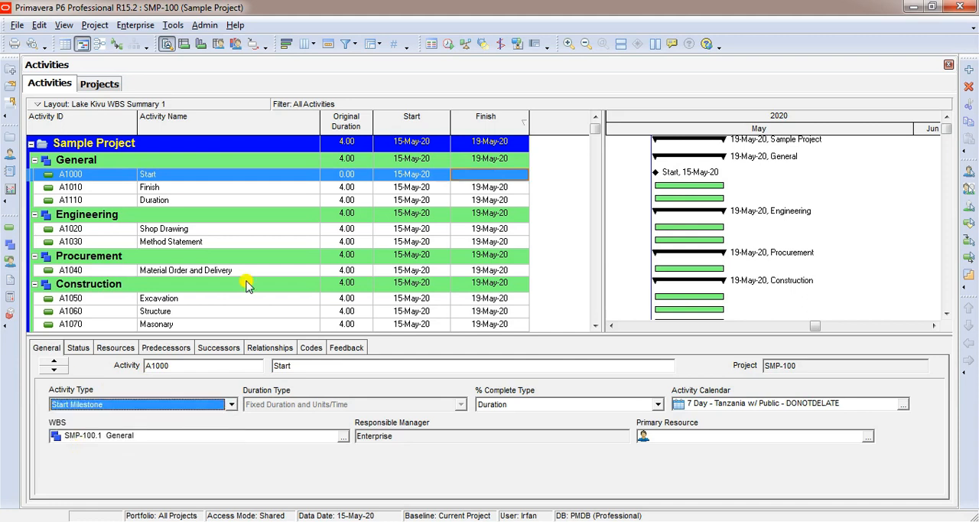
{"action": "left_click", "coordinate": [412, 173]}
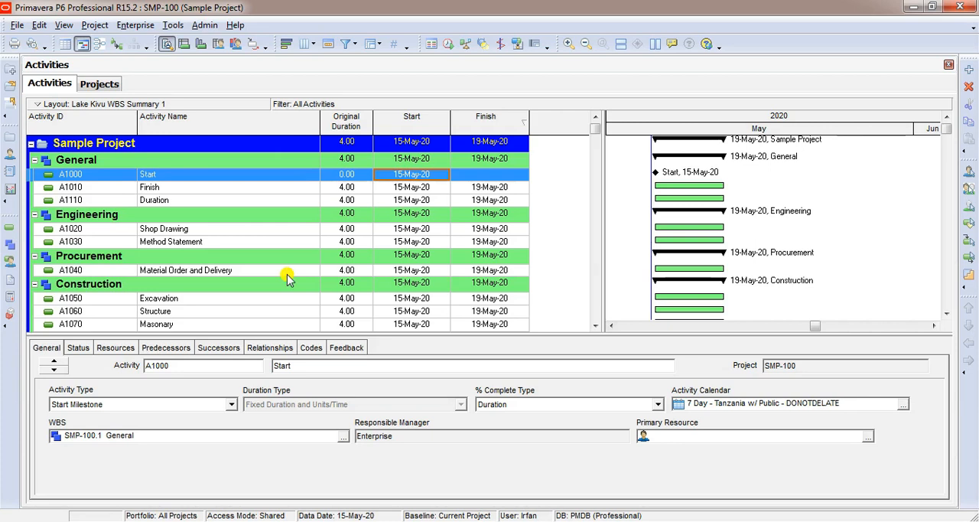
- Change A1010 Finish to Finish Milestone and check its empty start and finish date
{"action": "left_click", "coordinate": [150, 186]}
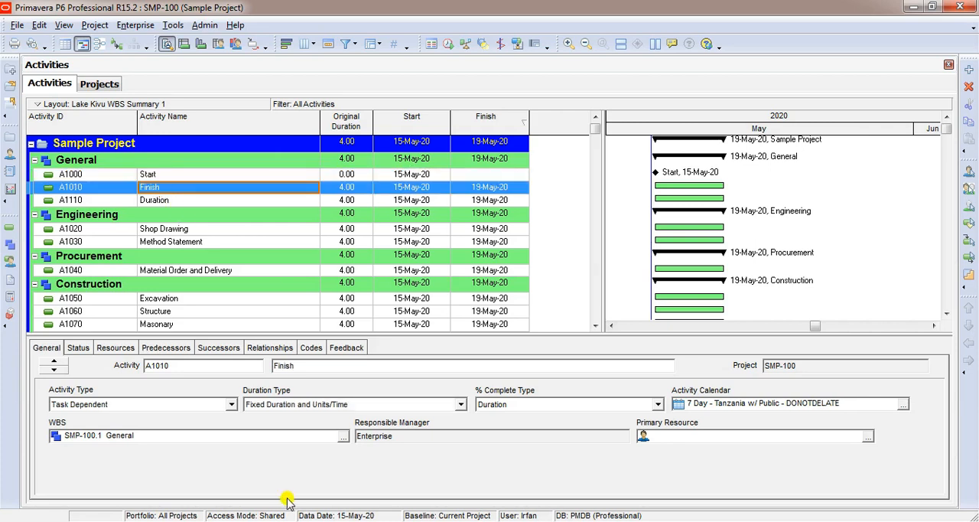
{"action": "left_click", "coordinate": [231, 404]}
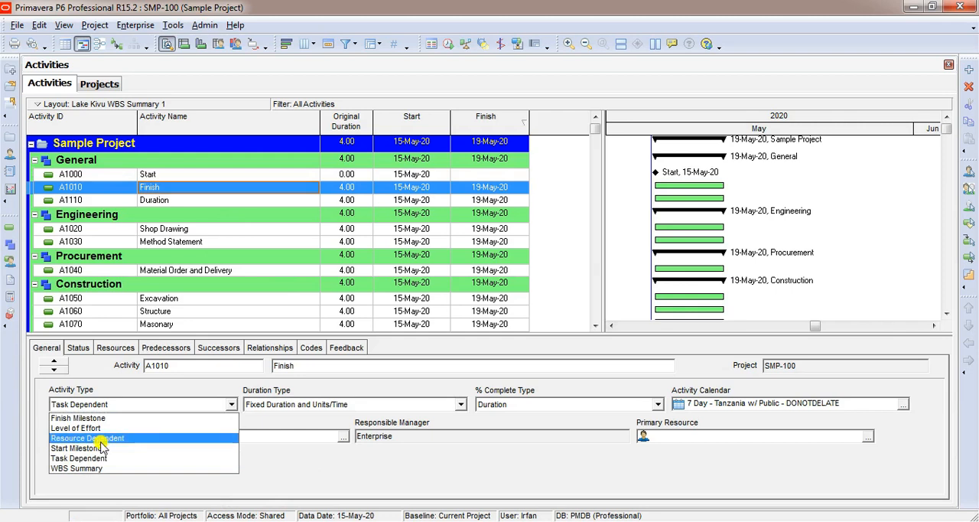
{"action": "left_click", "coordinate": [77, 417]}
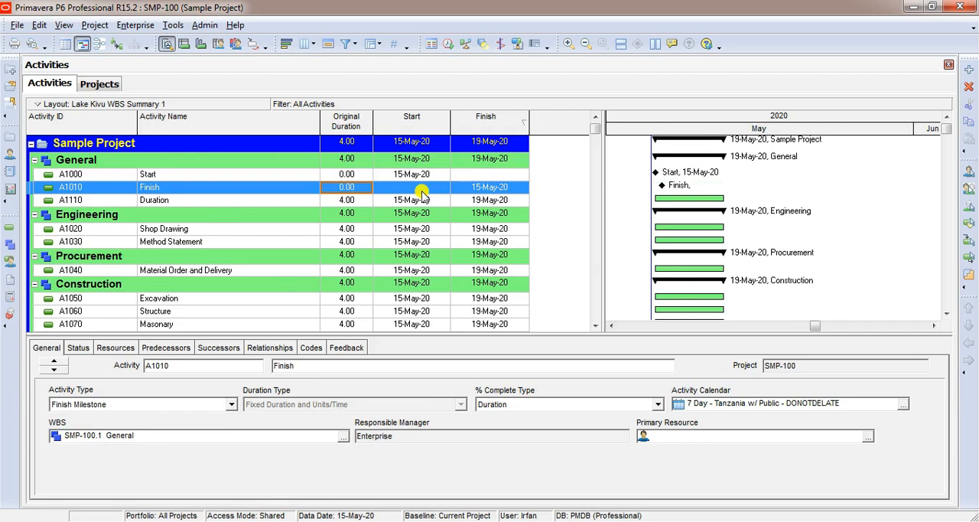
{"action": "left_click", "coordinate": [411, 187]}
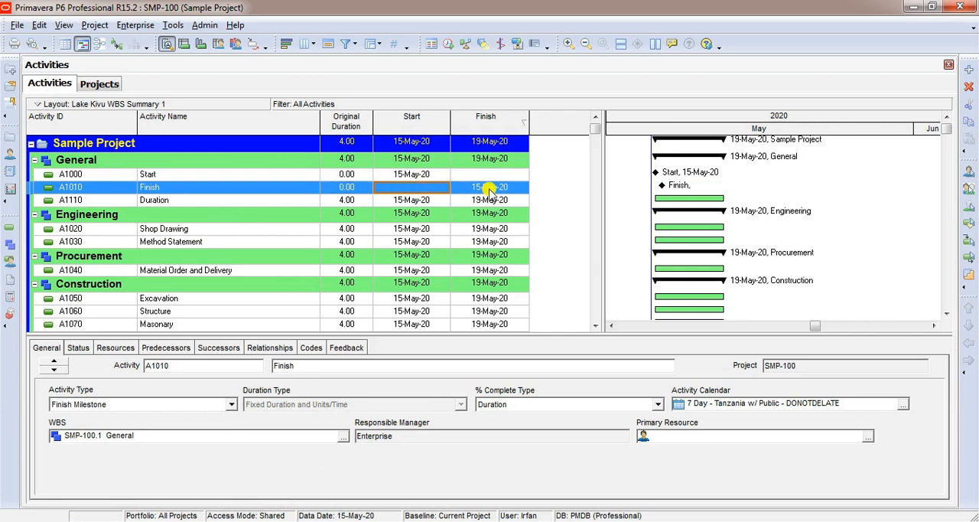
{"action": "left_click", "coordinate": [490, 187]}
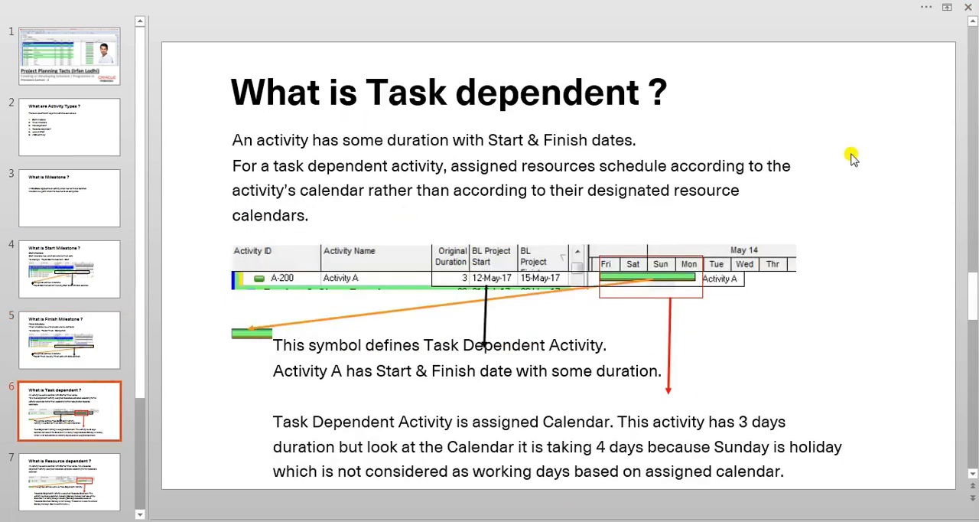
{"action": "mouse_move", "coordinate": [837, 178]}
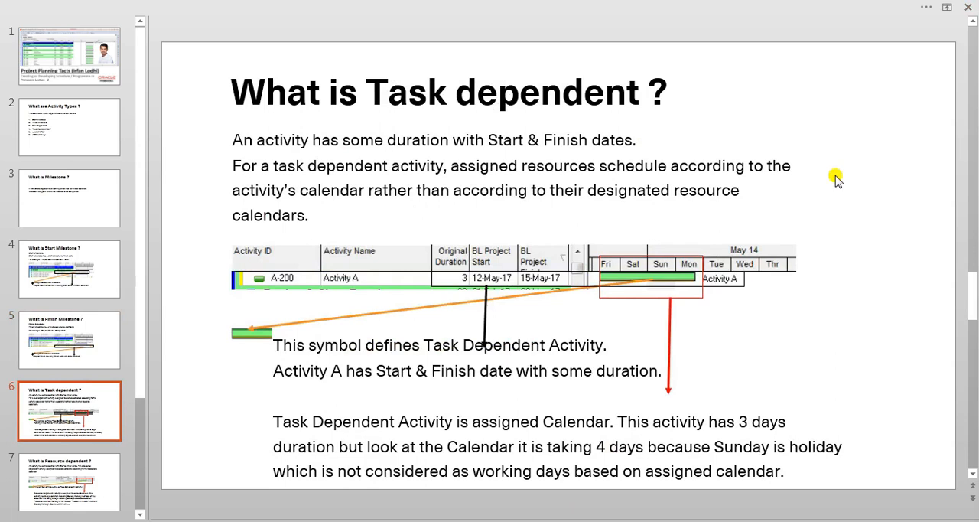
{"action": "mouse_move", "coordinate": [969, 15]}
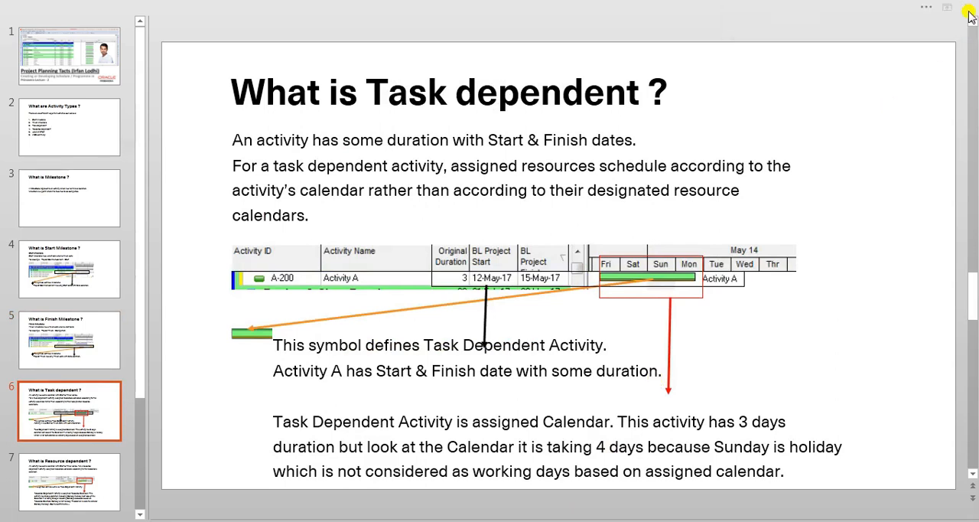
{"action": "mouse_move", "coordinate": [691, 329]}
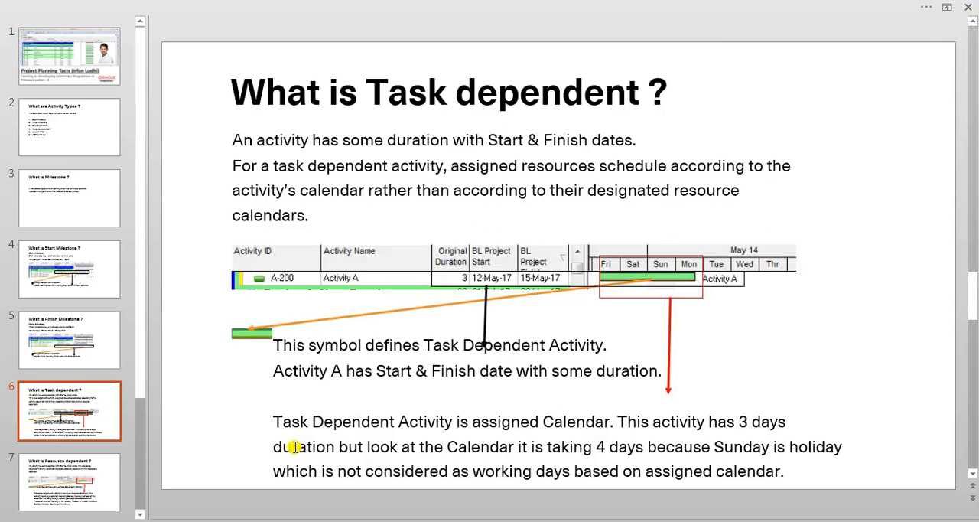
{"action": "mouse_move", "coordinate": [217, 514]}
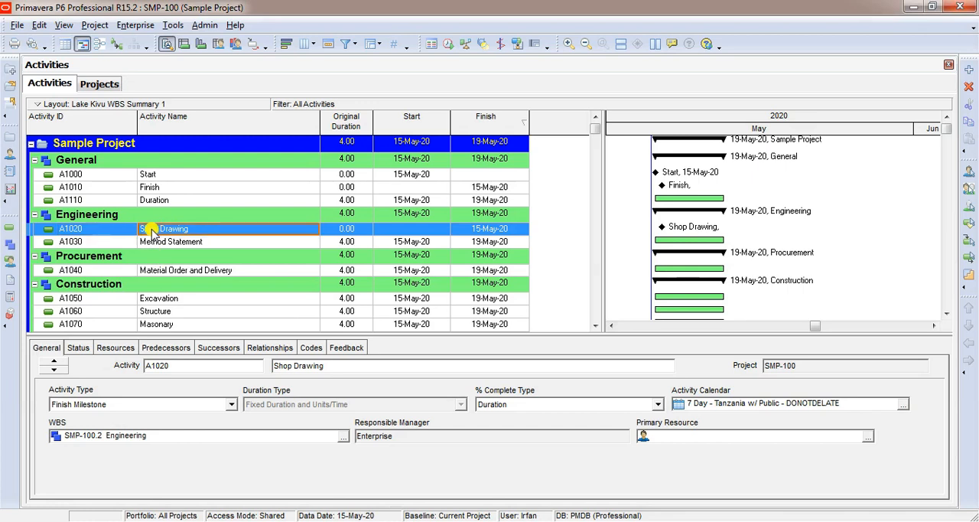
- Change Shop Drawing A1020 from zero duration to Task Dependent, spanning 16-May-20 to 20-May-20
{"action": "left_click", "coordinate": [346, 228]}
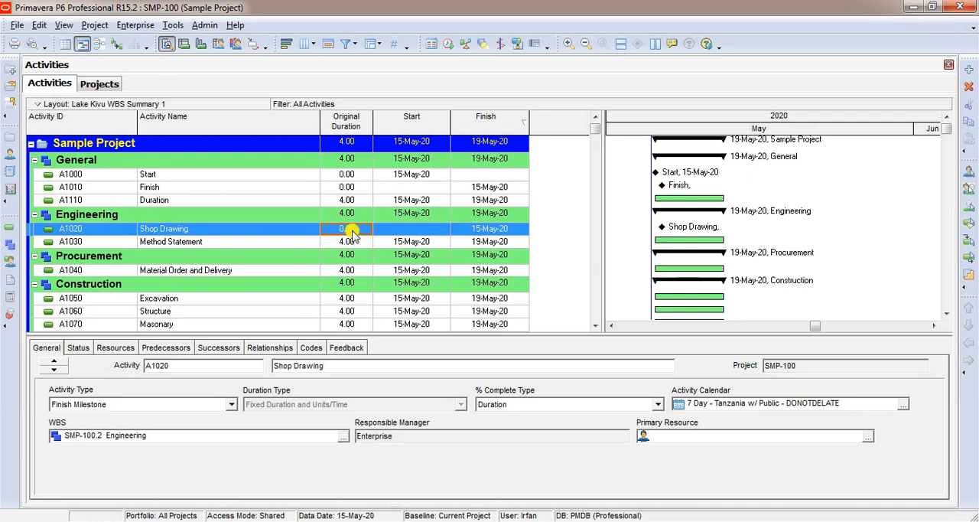
{"action": "left_click", "coordinate": [490, 228]}
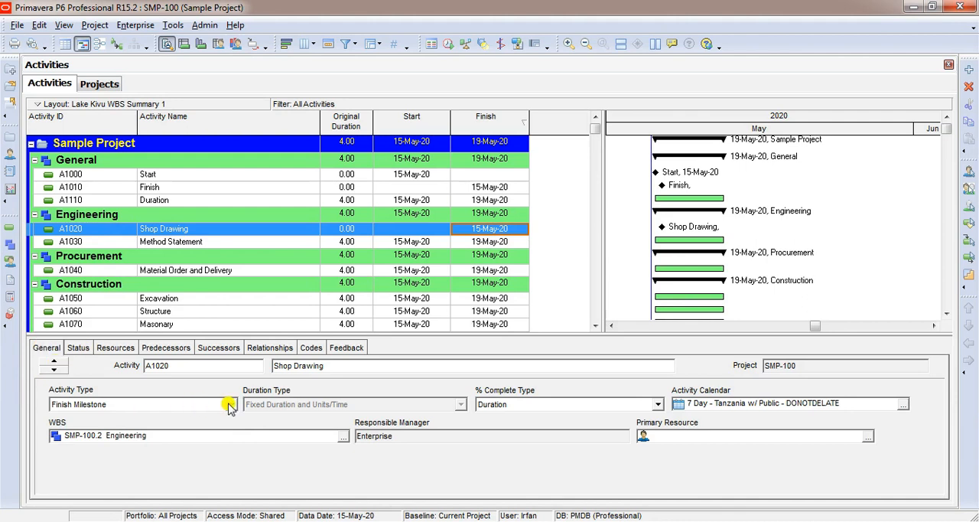
{"action": "left_click", "coordinate": [230, 404]}
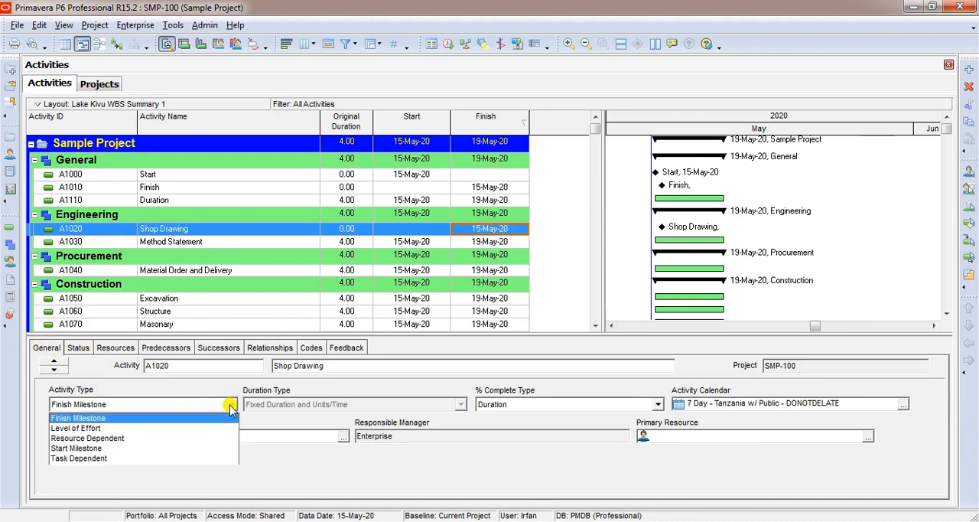
{"action": "mouse_move", "coordinate": [77, 447]}
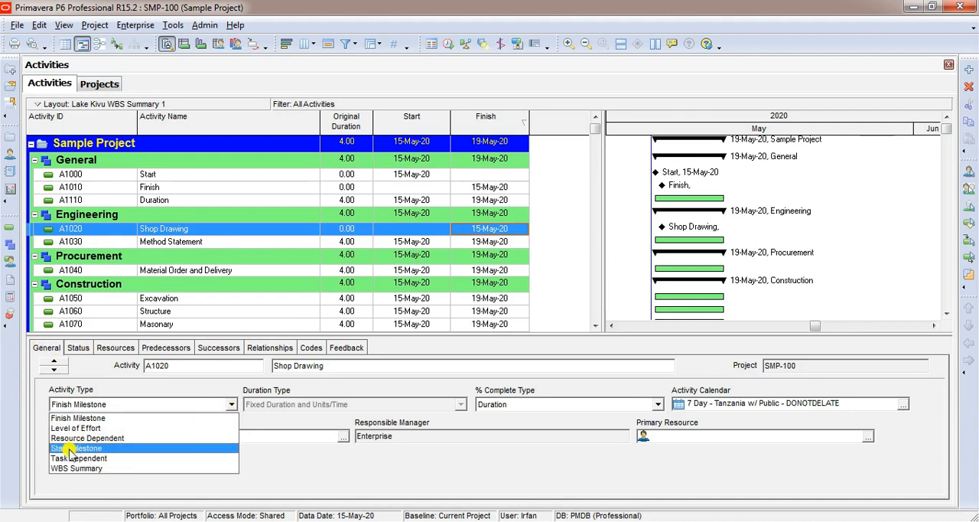
{"action": "left_click", "coordinate": [78, 457]}
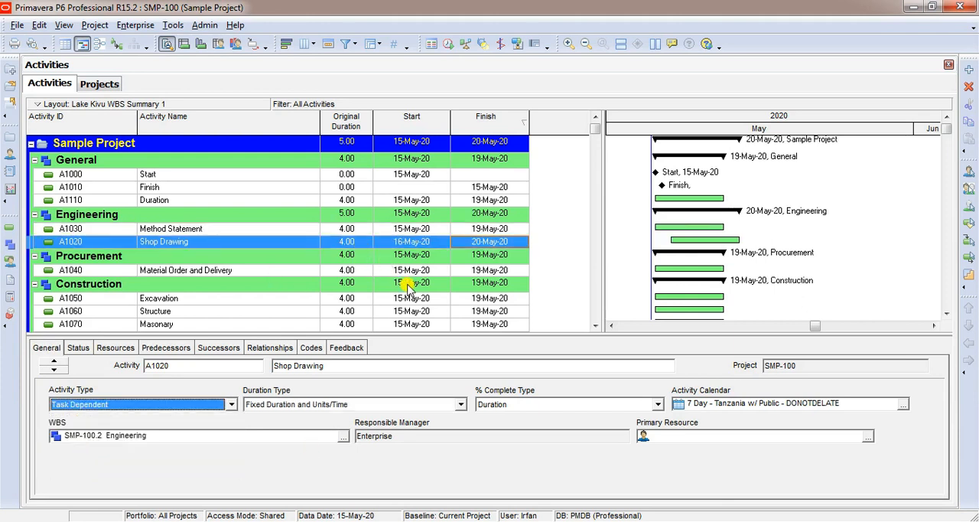
{"action": "mouse_move", "coordinate": [405, 287]}
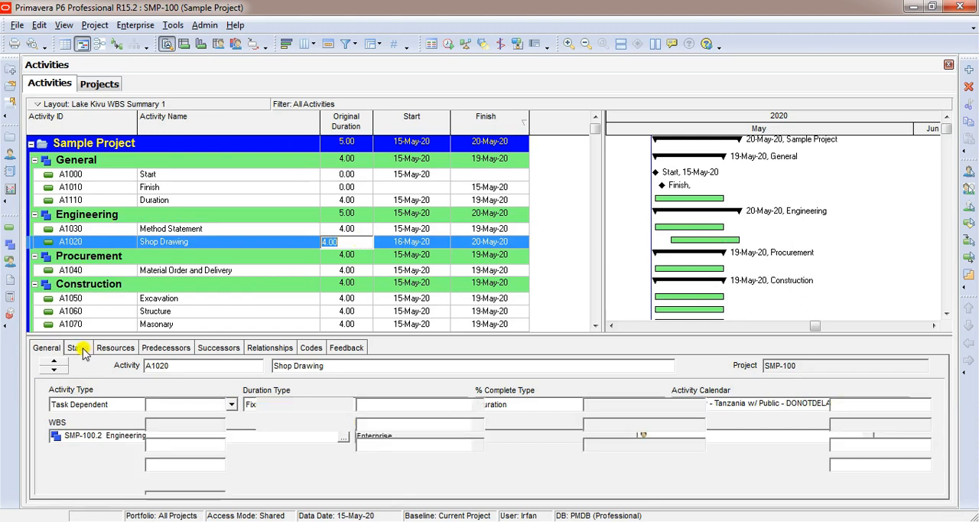
{"action": "left_click", "coordinate": [75, 347]}
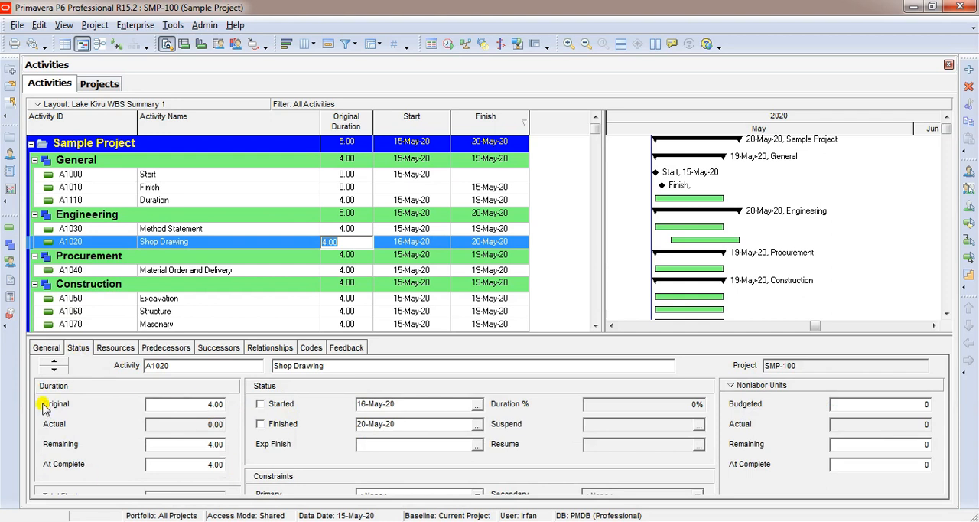
{"action": "mouse_move", "coordinate": [176, 407]}
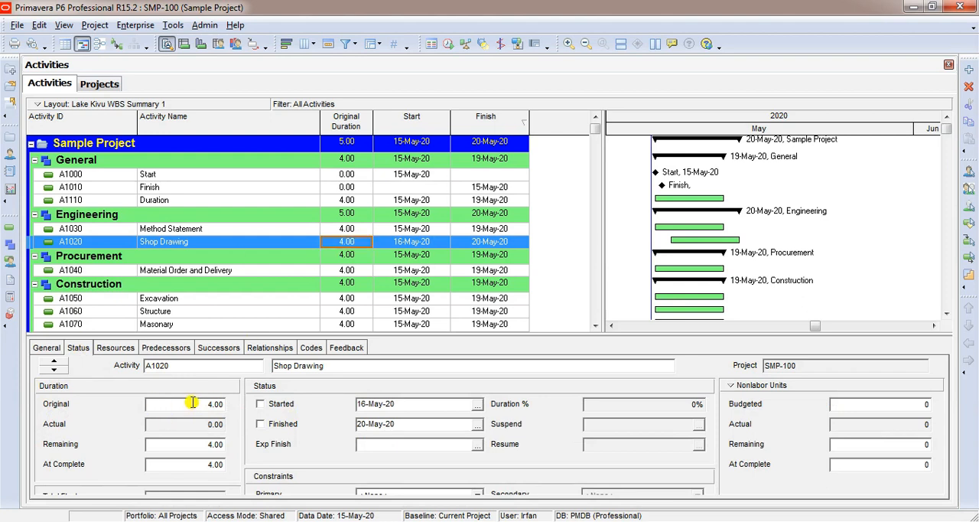
{"action": "left_click", "coordinate": [184, 404]}
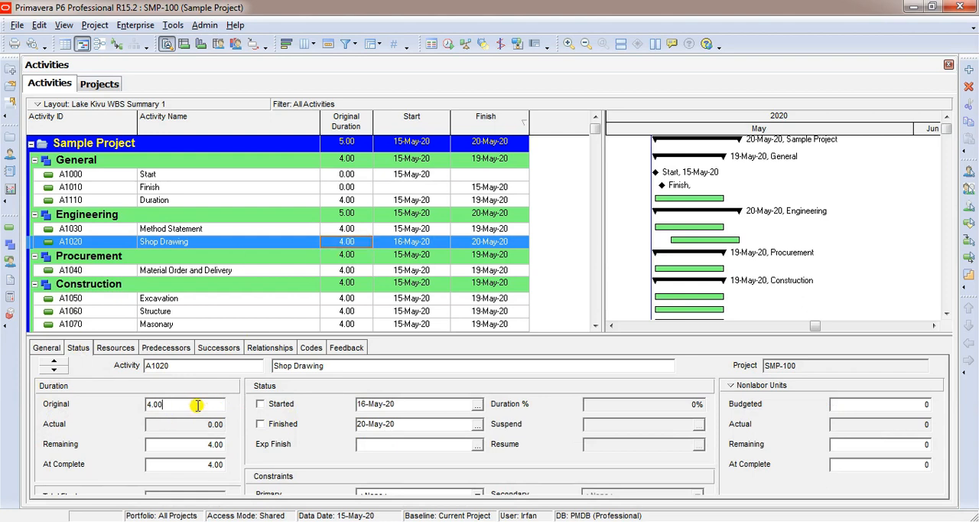
{"action": "triple_click", "coordinate": [184, 403]}
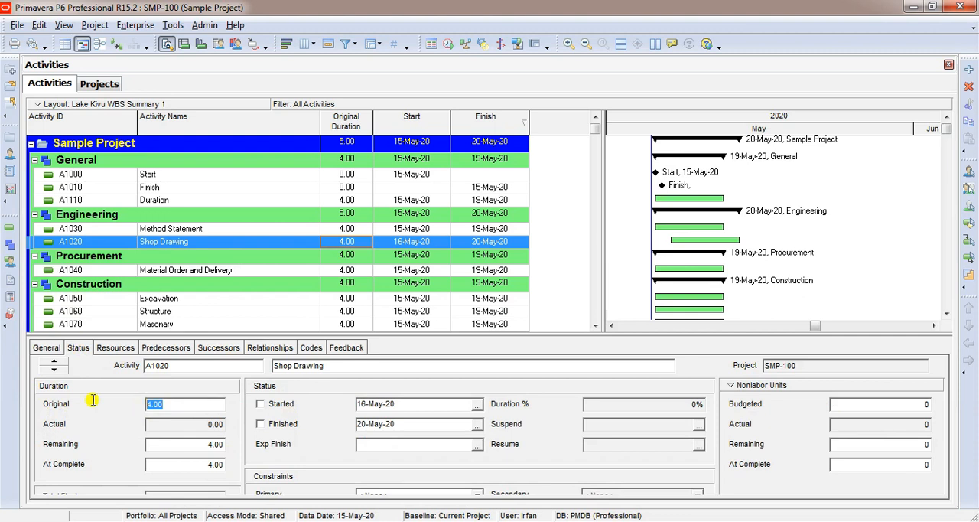
{"action": "type", "text": "1"}
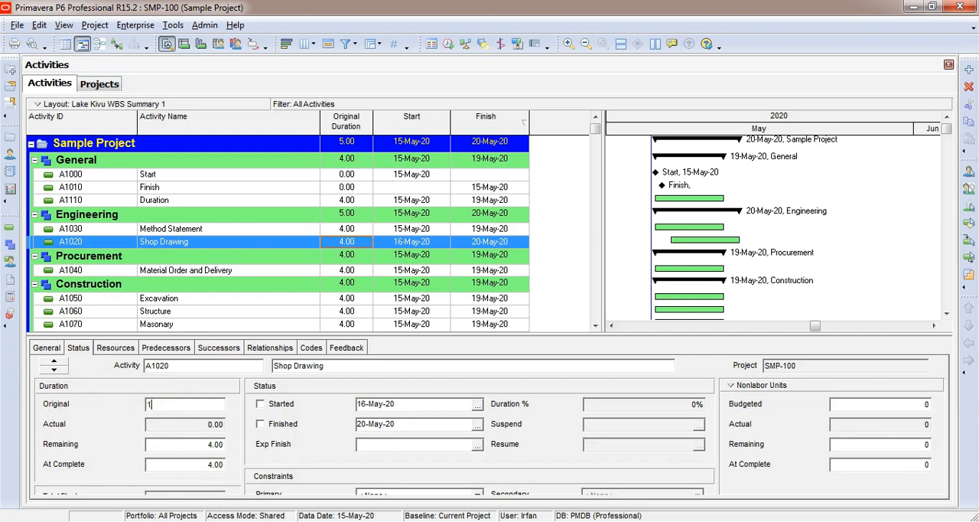
{"action": "type", "text": "10"}
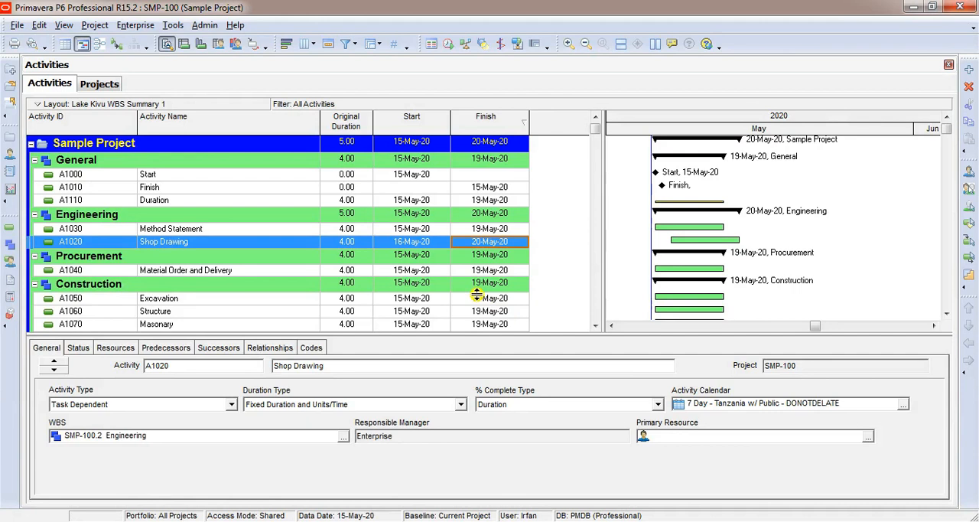
{"action": "mouse_move", "coordinate": [446, 277]}
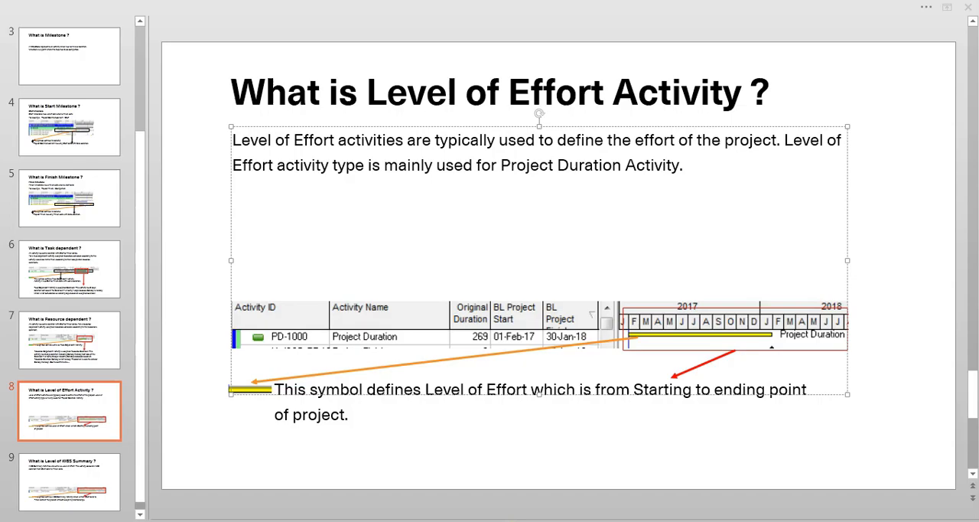
- View slide 7 on Resource Dependent activities, then slide 8 on Level of Effort
{"action": "left_click", "coordinate": [69, 340]}
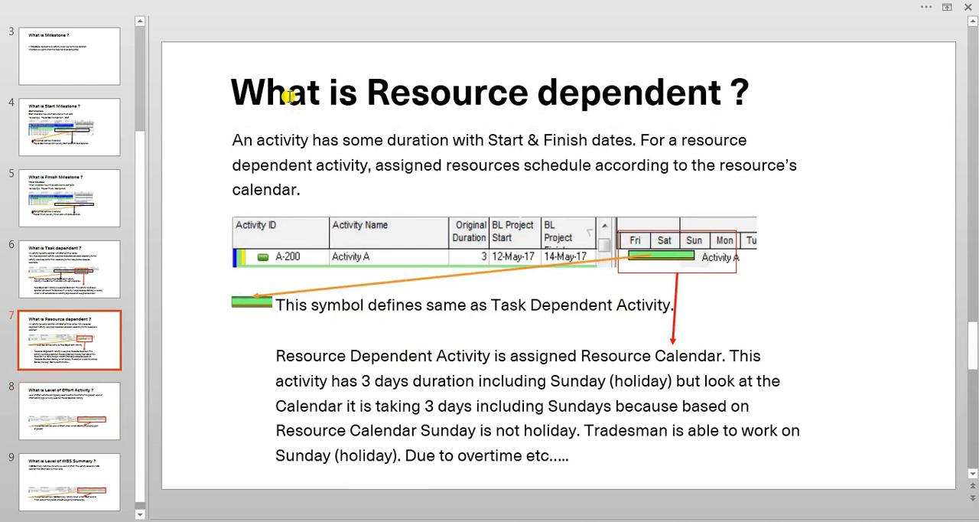
{"action": "mouse_move", "coordinate": [317, 93]}
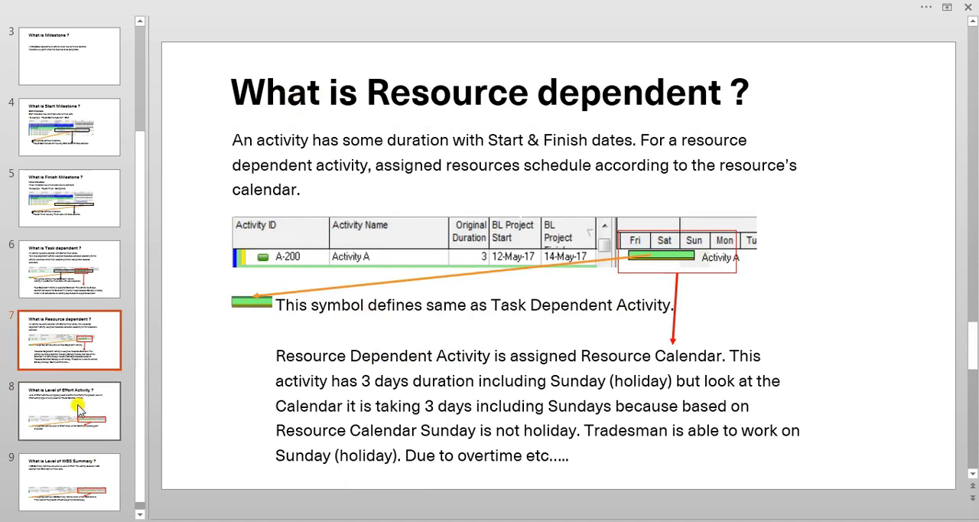
{"action": "left_click", "coordinate": [69, 411]}
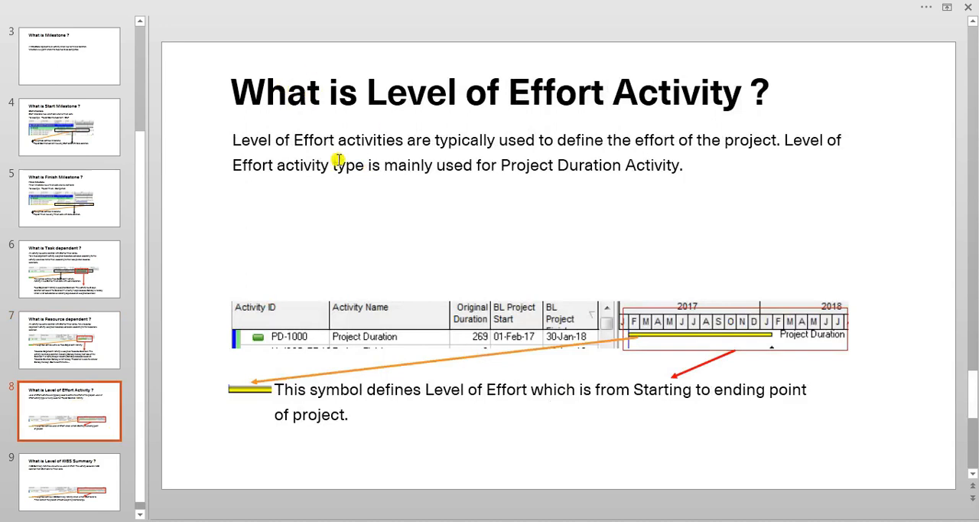
{"action": "mouse_move", "coordinate": [337, 151]}
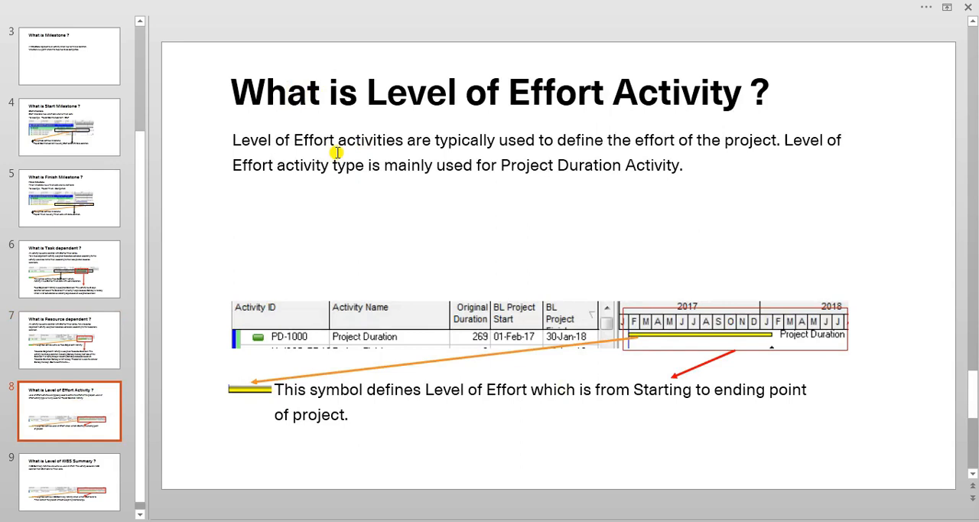
{"action": "mouse_move", "coordinate": [366, 196]}
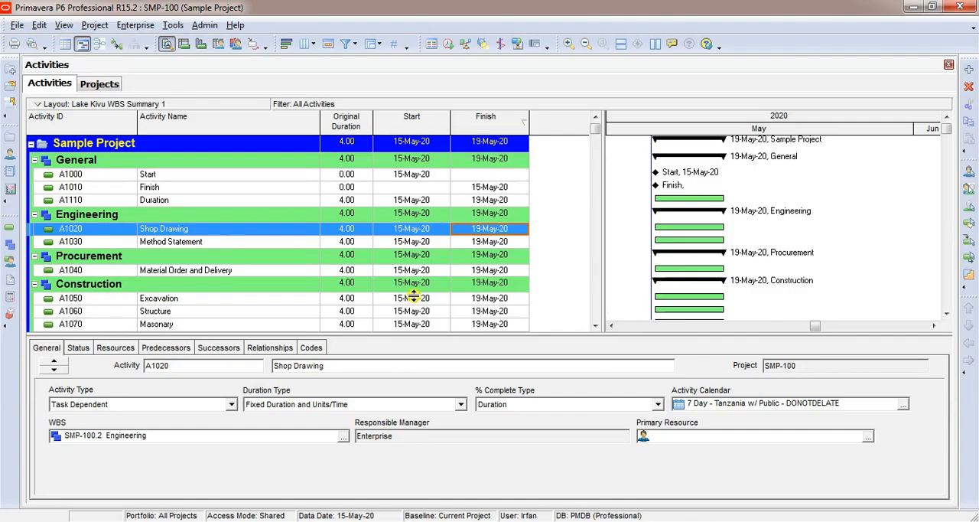
- Set A1110 Duration to Level of Effort and check its 15–19 May 2020 dates
{"action": "left_click", "coordinate": [168, 200]}
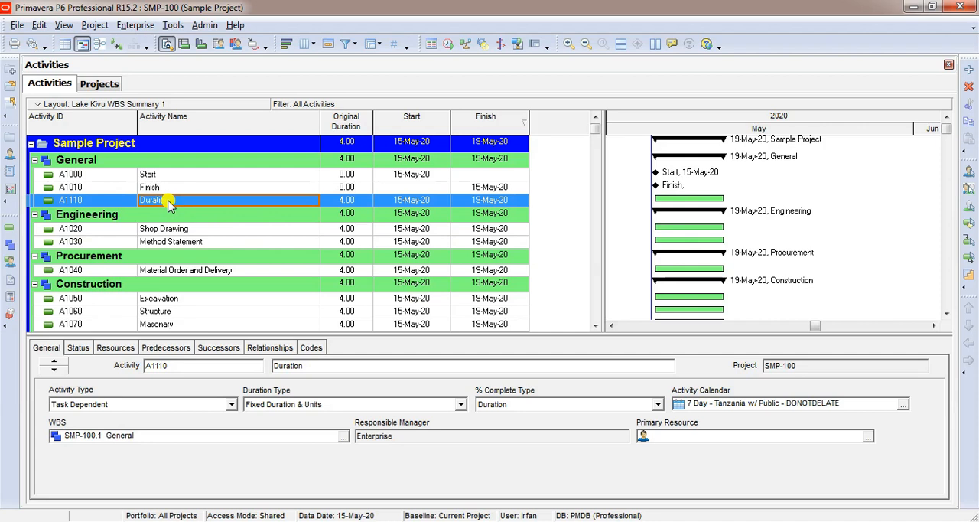
{"action": "mouse_move", "coordinate": [234, 209]}
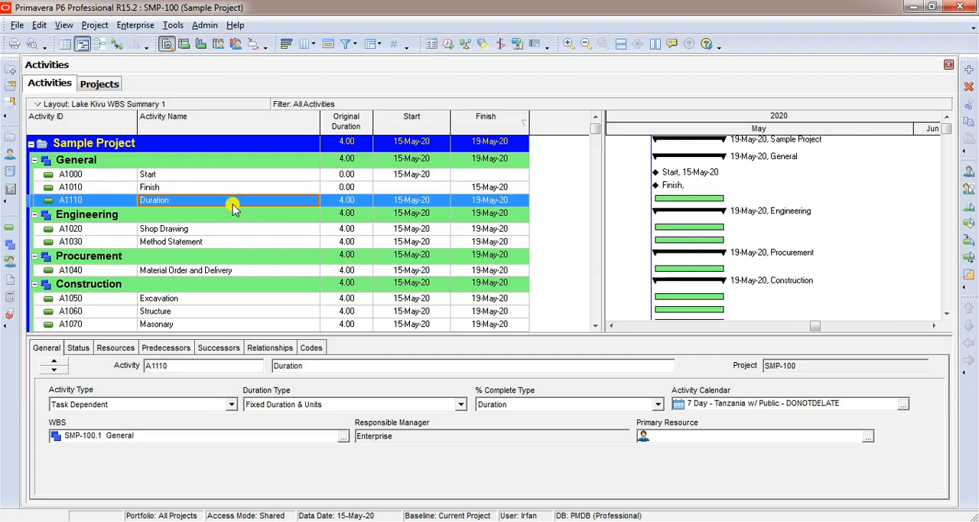
{"action": "mouse_move", "coordinate": [176, 200]}
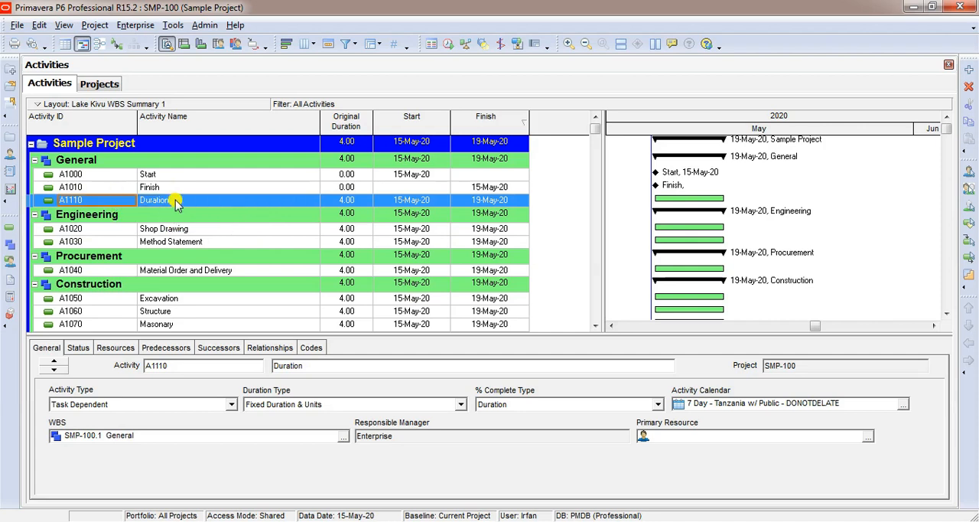
{"action": "mouse_move", "coordinate": [161, 200]}
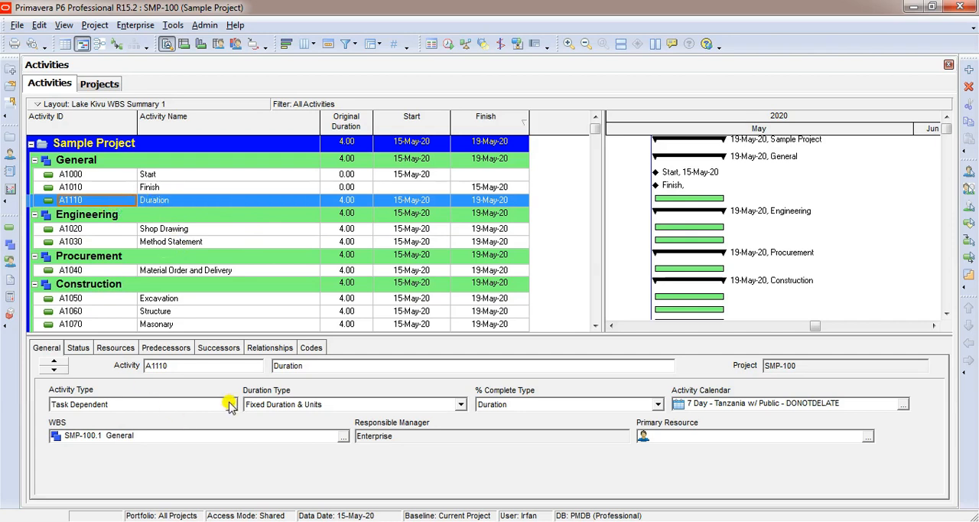
{"action": "left_click", "coordinate": [230, 403]}
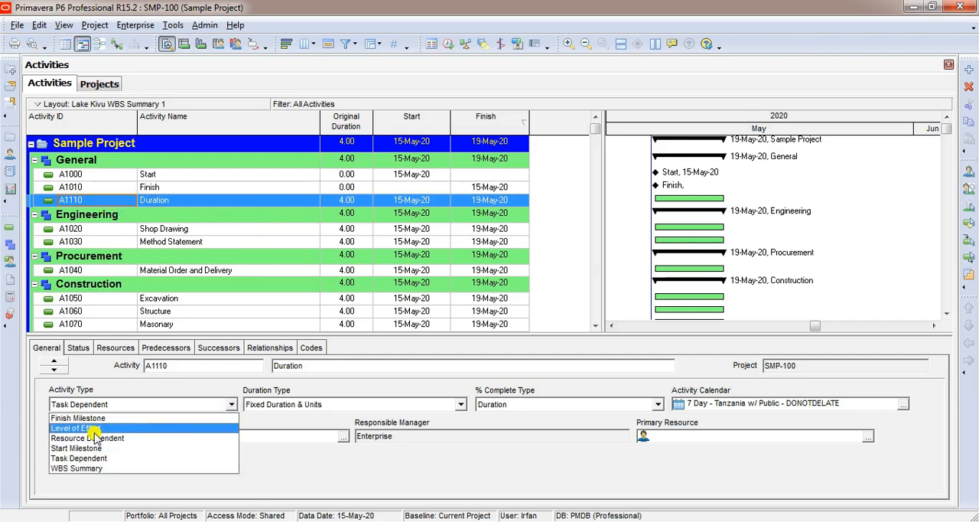
{"action": "left_click", "coordinate": [74, 428]}
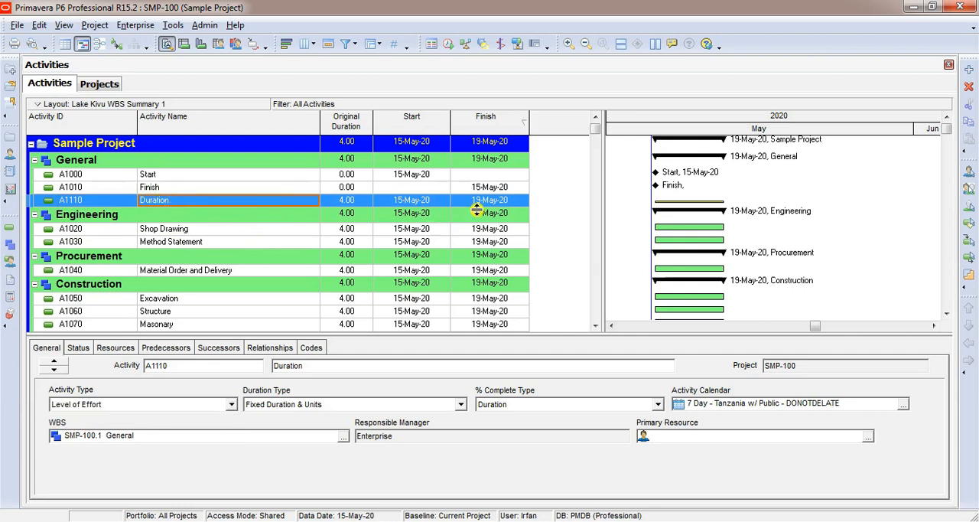
{"action": "mouse_move", "coordinate": [442, 204]}
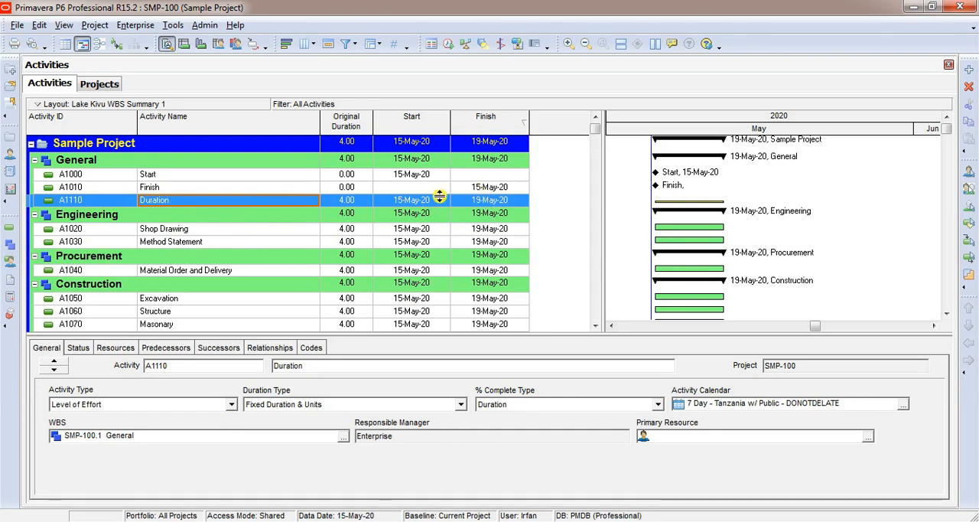
{"action": "left_click", "coordinate": [411, 200]}
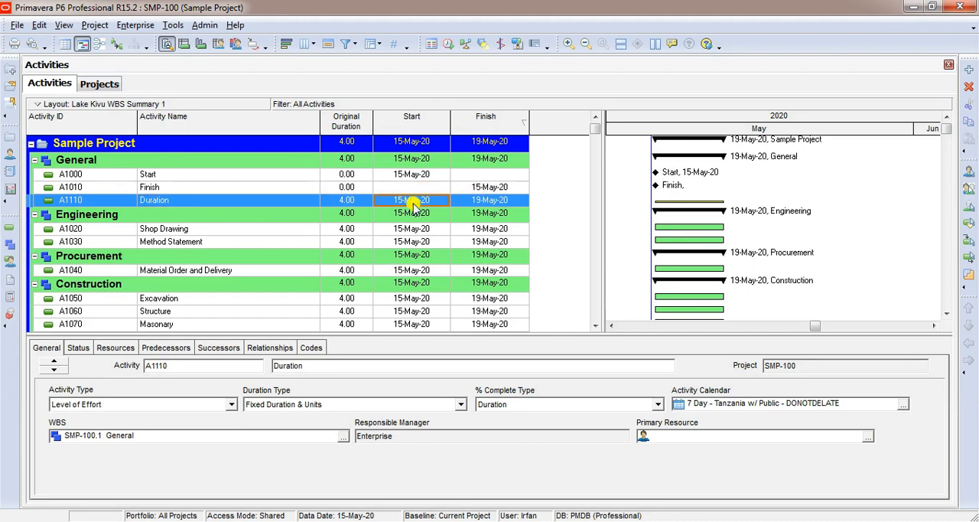
{"action": "mouse_move", "coordinate": [438, 151]}
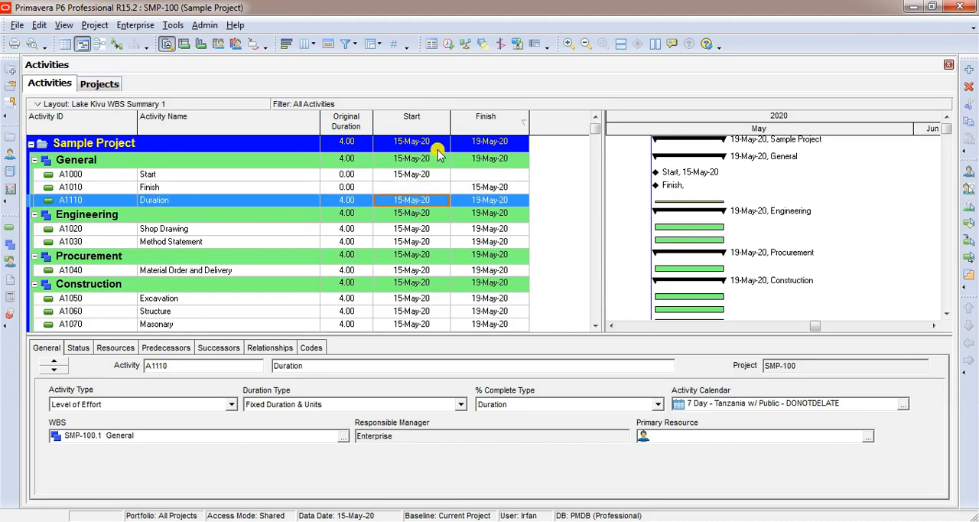
{"action": "left_click", "coordinate": [412, 141]}
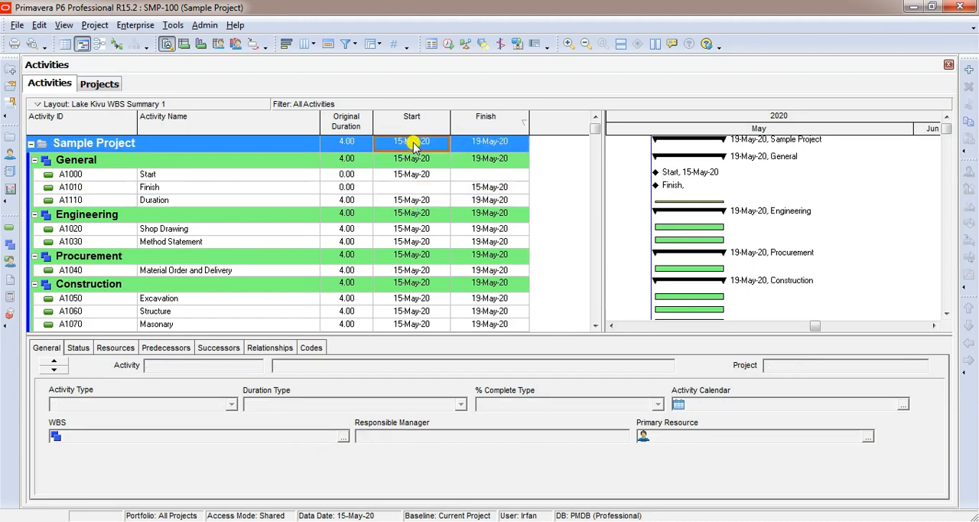
{"action": "left_click", "coordinate": [489, 199]}
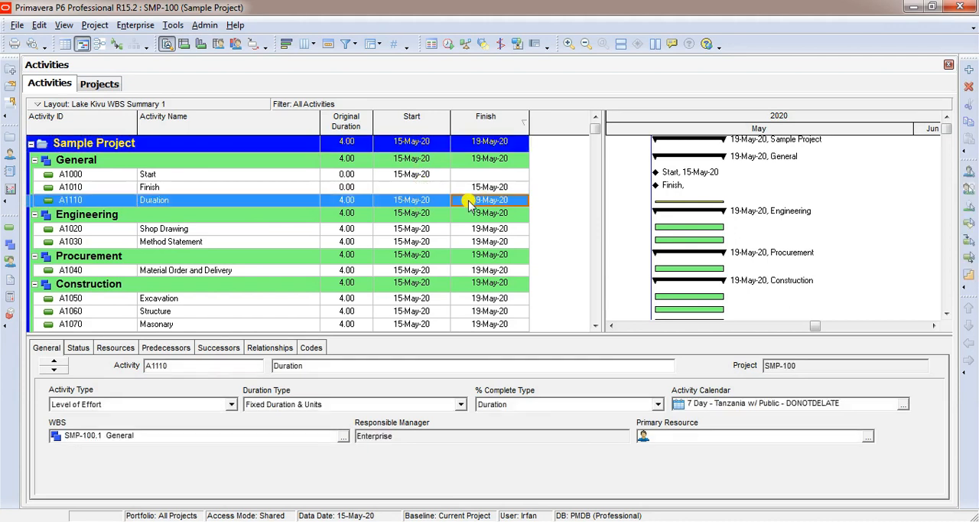
{"action": "mouse_move", "coordinate": [289, 201]}
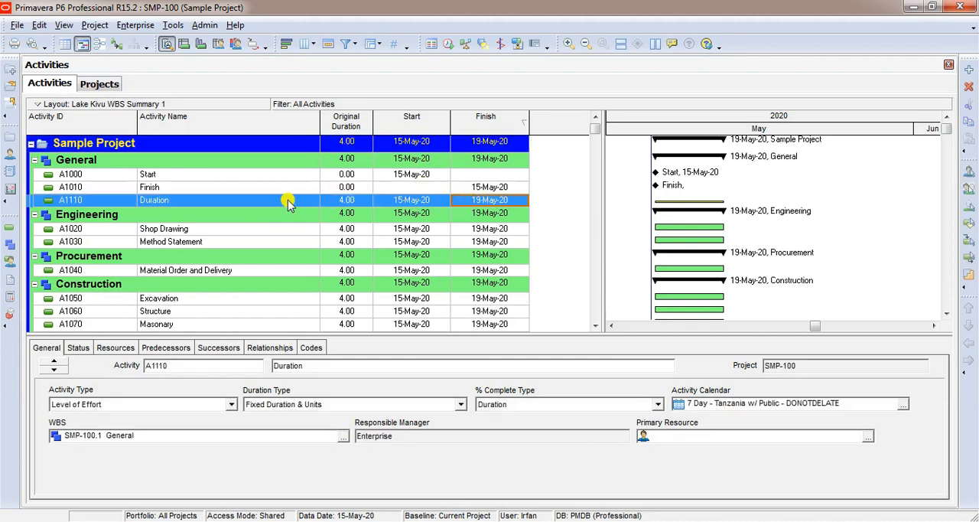
{"action": "mouse_move", "coordinate": [489, 205]}
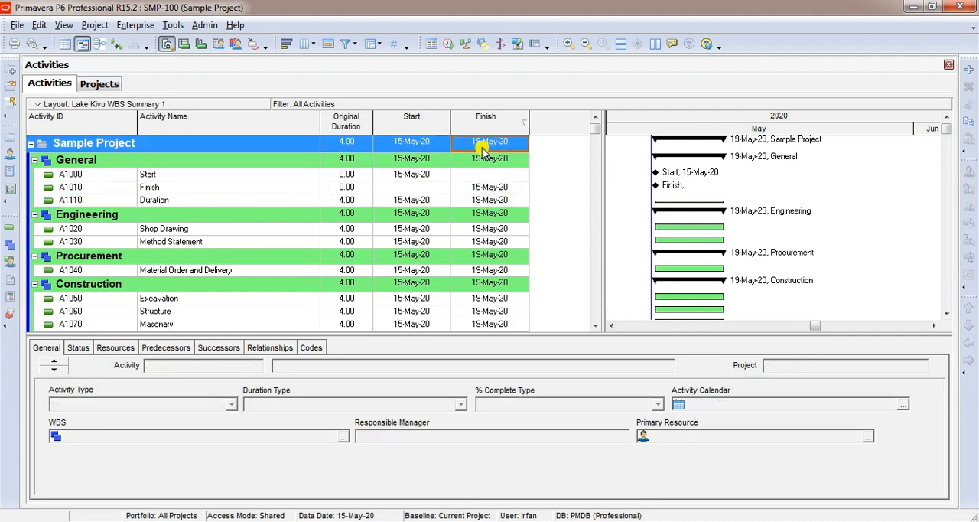
{"action": "left_click", "coordinate": [153, 200]}
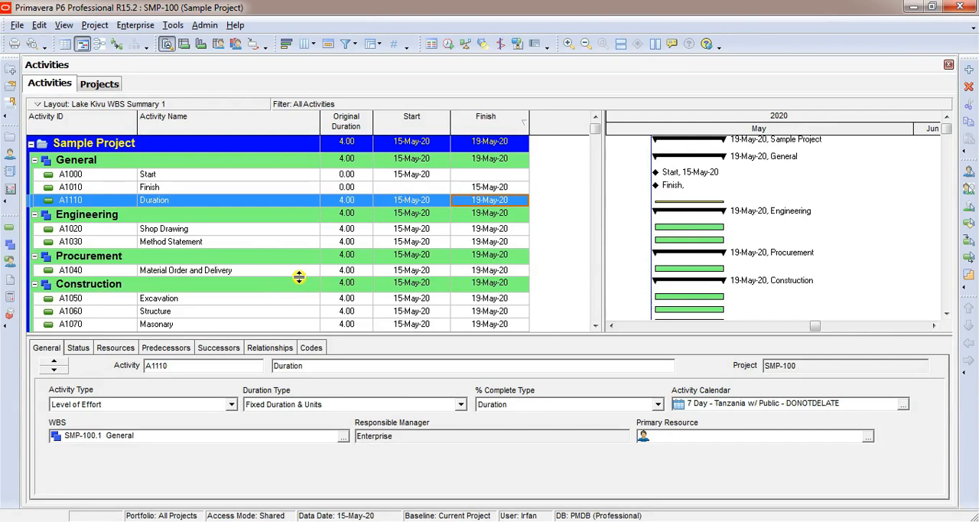
{"action": "mouse_move", "coordinate": [338, 275]}
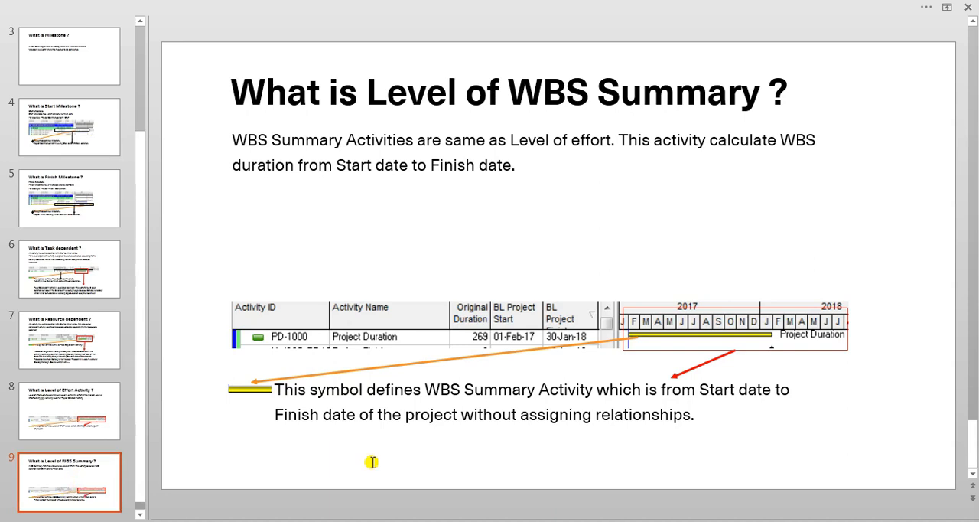
{"action": "mouse_move", "coordinate": [575, 238]}
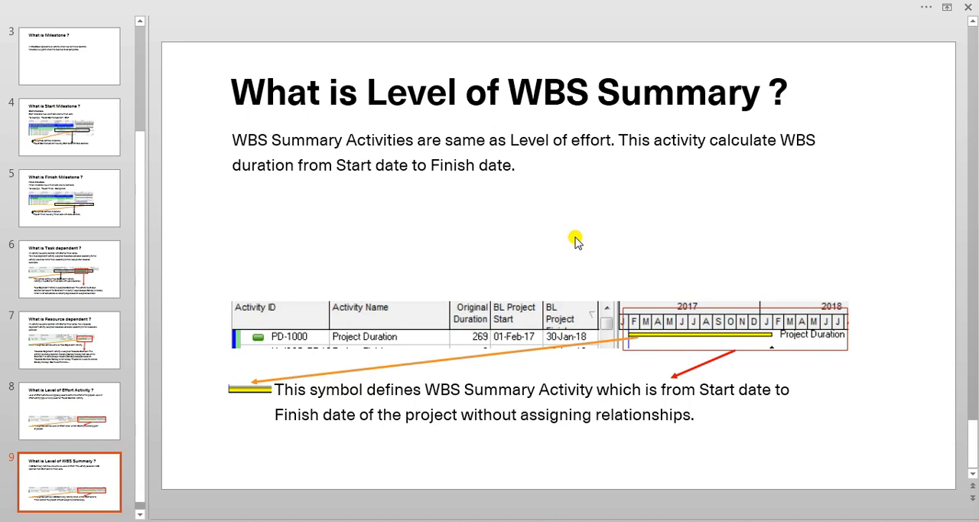
{"action": "mouse_move", "coordinate": [555, 243]}
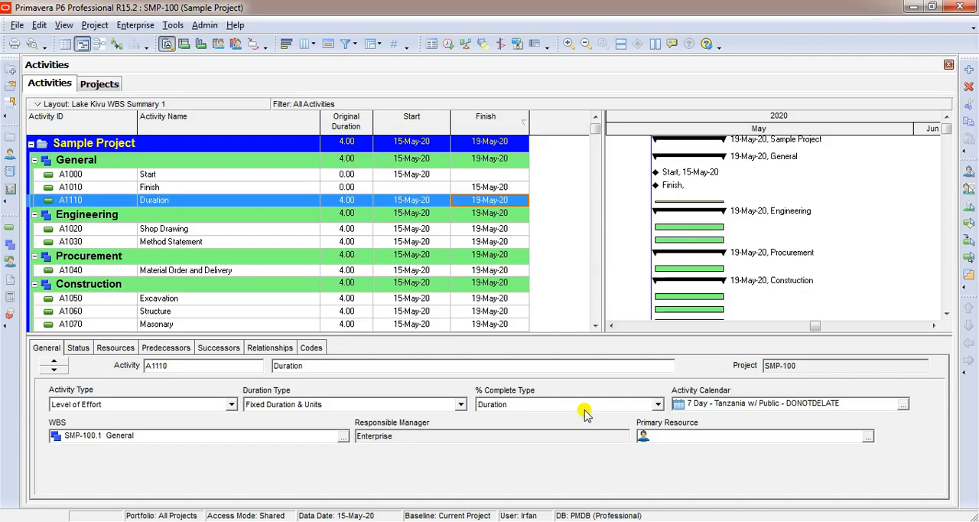
- Set Excavation activity A1050 to the WBS Summary activity type
{"action": "left_click", "coordinate": [163, 182]}
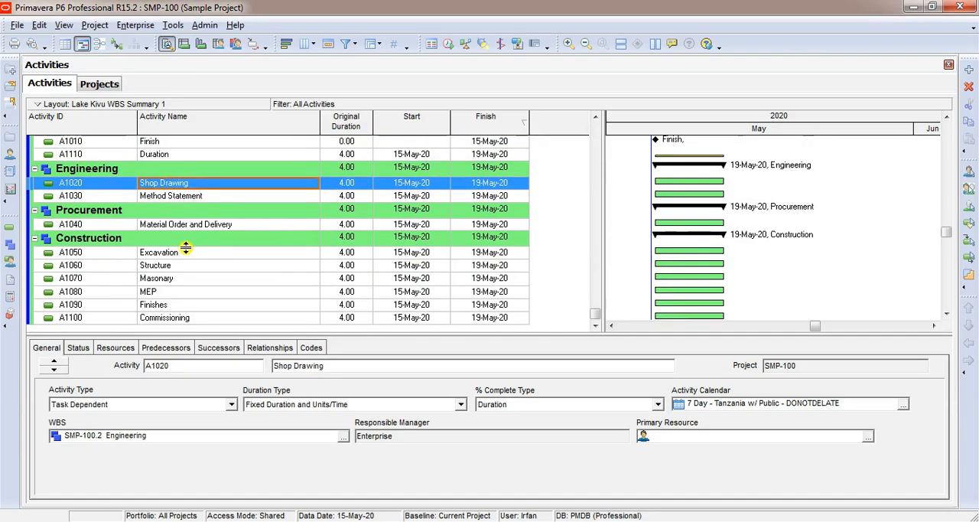
{"action": "left_click", "coordinate": [158, 251]}
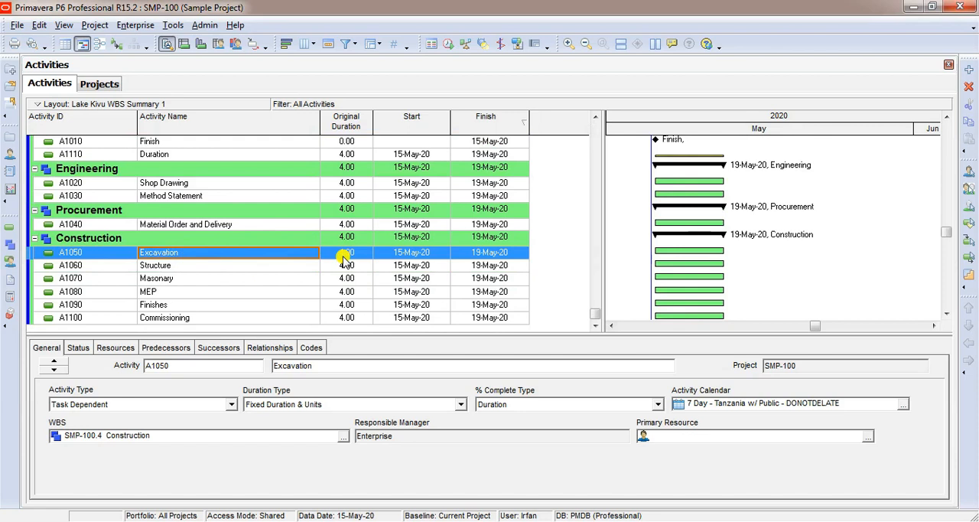
{"action": "mouse_move", "coordinate": [306, 261]}
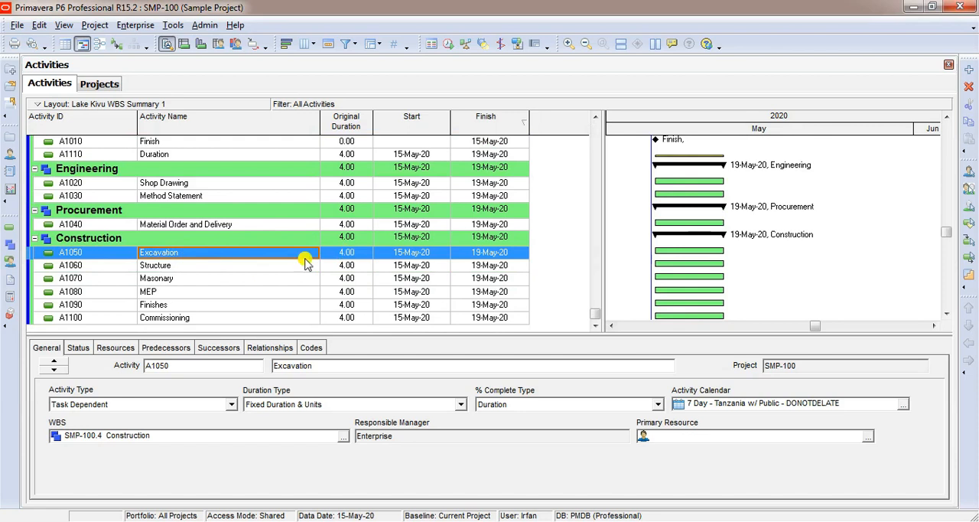
{"action": "left_click", "coordinate": [230, 404]}
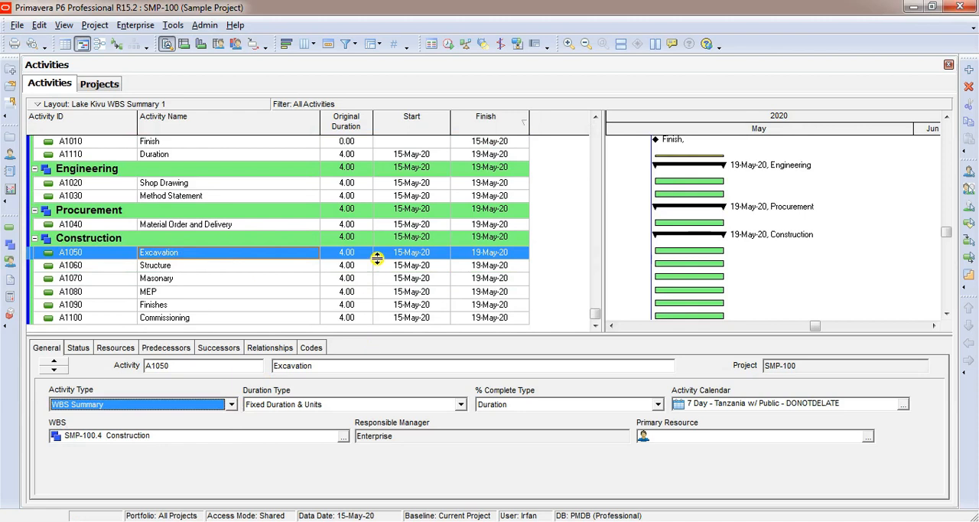
{"action": "mouse_move", "coordinate": [405, 257]}
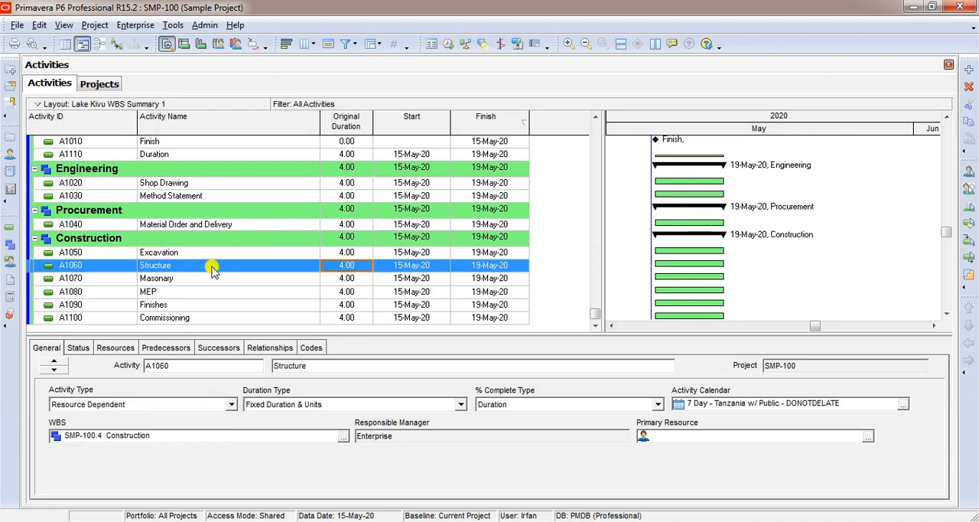
{"action": "mouse_move", "coordinate": [266, 262]}
{"action": "type", "text": "10"}
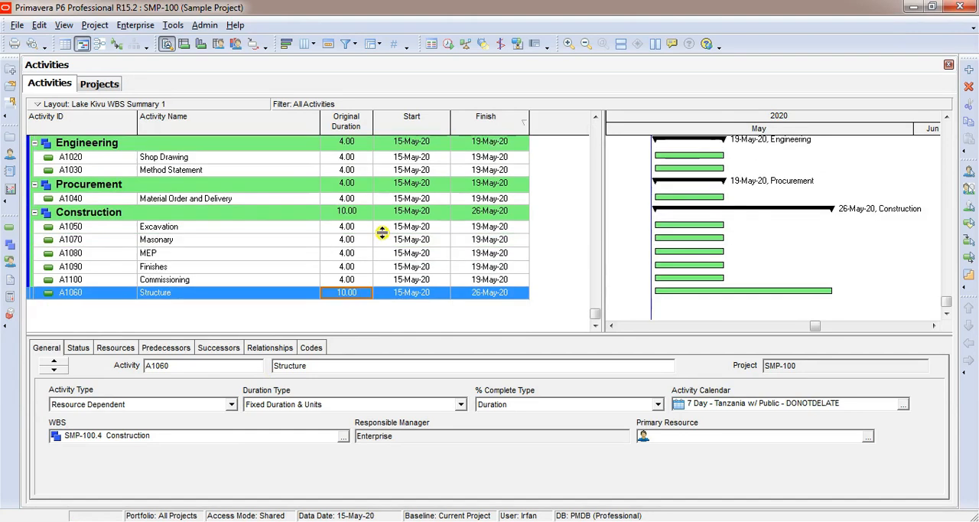
- Give Structure activity A1060 a 10-day duration, finishing 26-May-20
{"action": "left_click", "coordinate": [411, 292]}
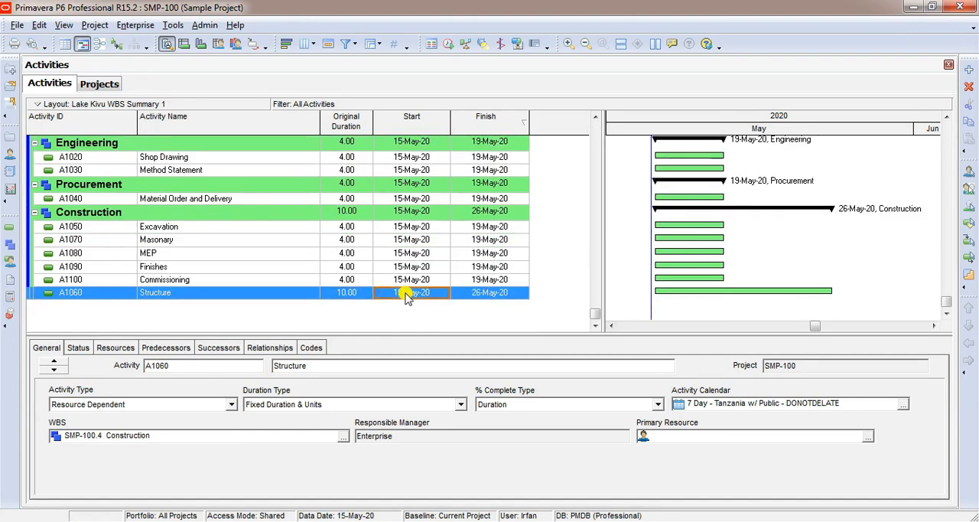
{"action": "mouse_move", "coordinate": [478, 292]}
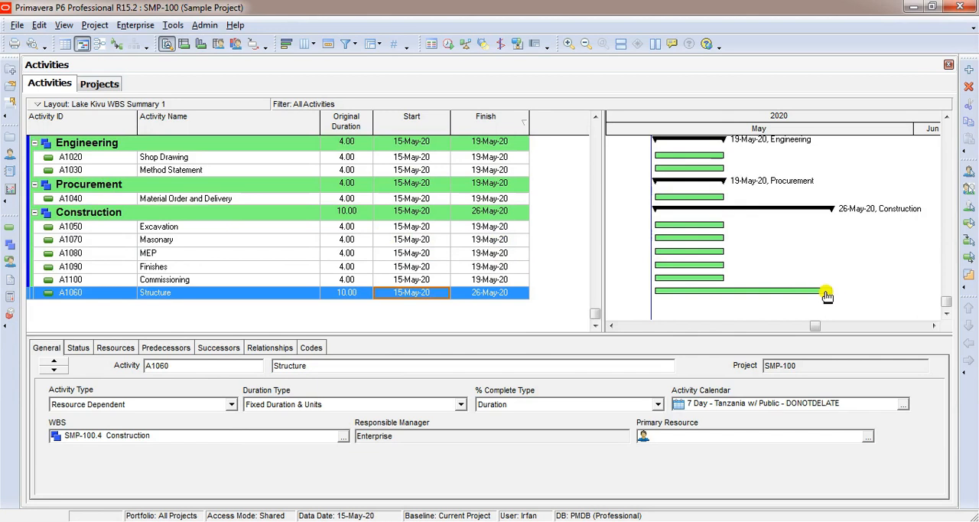
{"action": "left_click", "coordinate": [346, 292]}
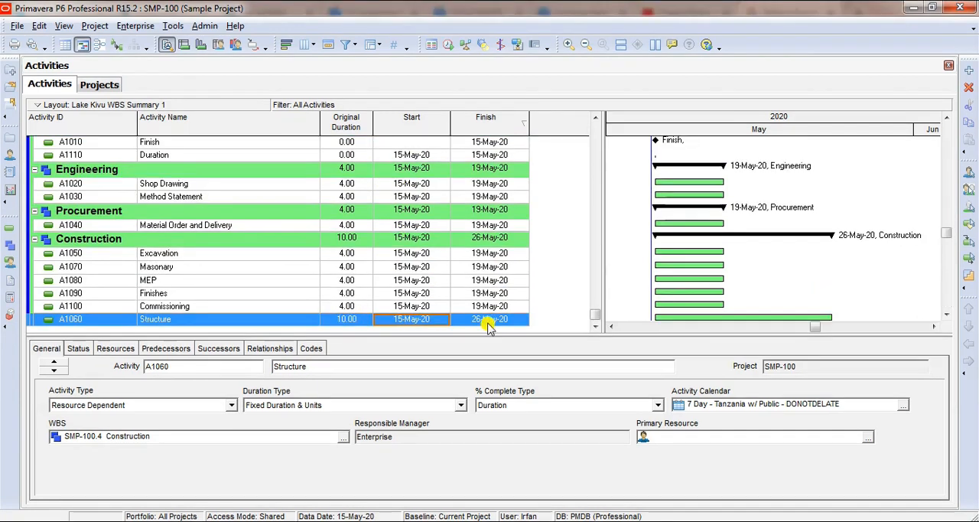
{"action": "left_click", "coordinate": [490, 319]}
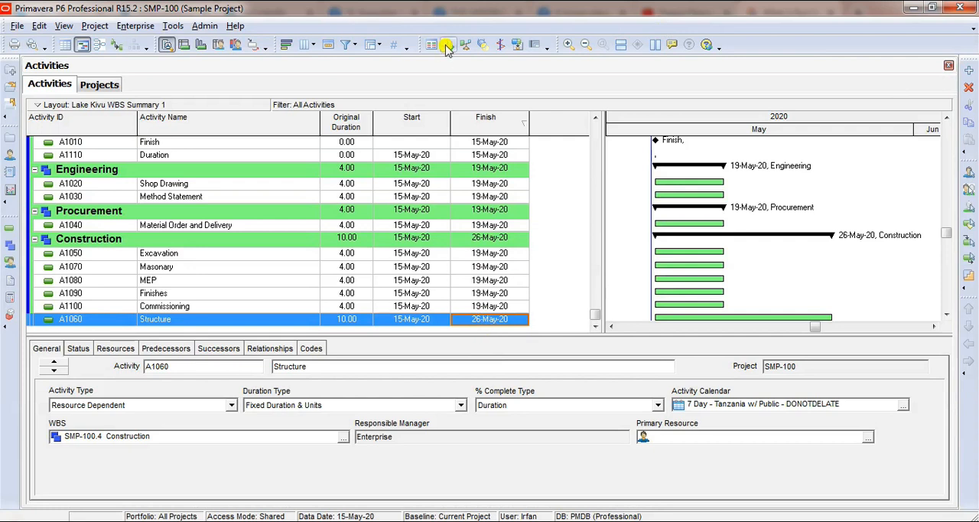
{"action": "mouse_move", "coordinate": [447, 46]}
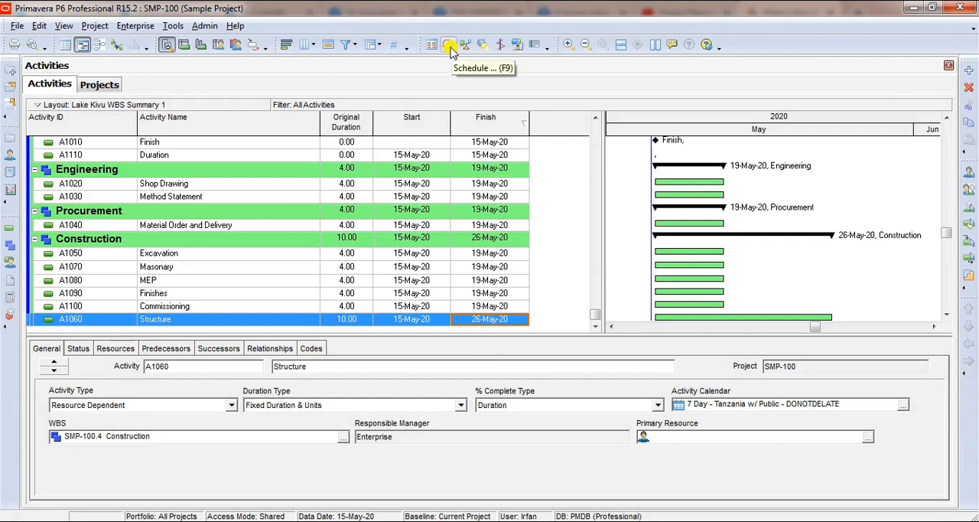
- Reschedule the project so WBS Summary Excavation spans 15-May-20 to 26-May-20
{"action": "left_click", "coordinate": [449, 44]}
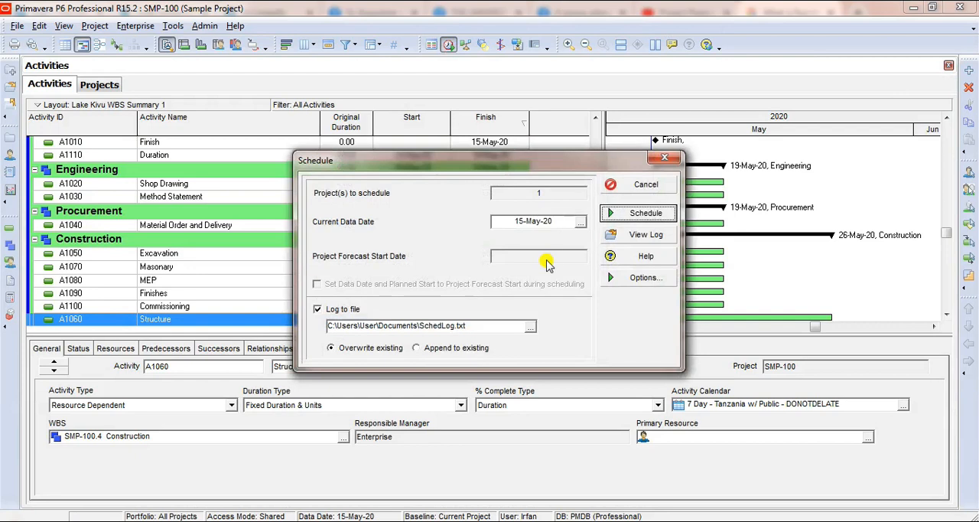
{"action": "mouse_move", "coordinate": [562, 215]}
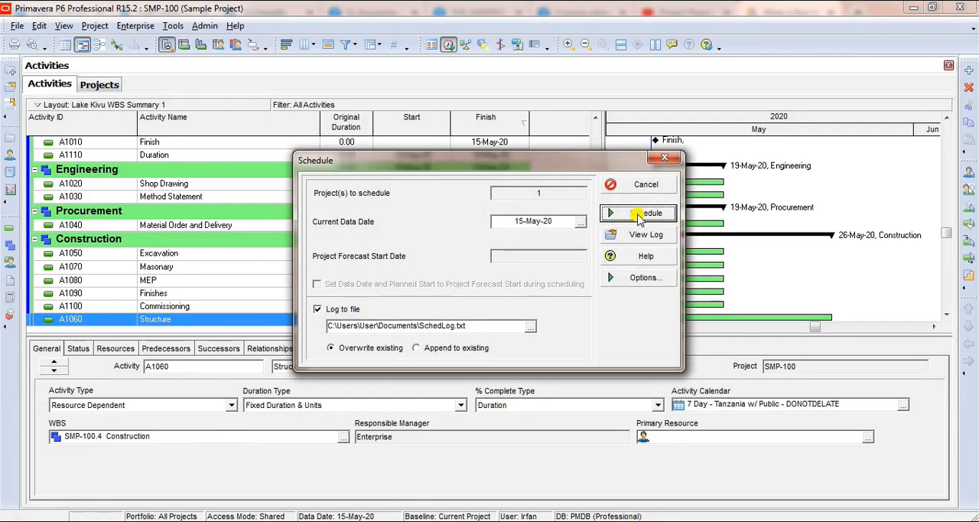
{"action": "left_click", "coordinate": [645, 212]}
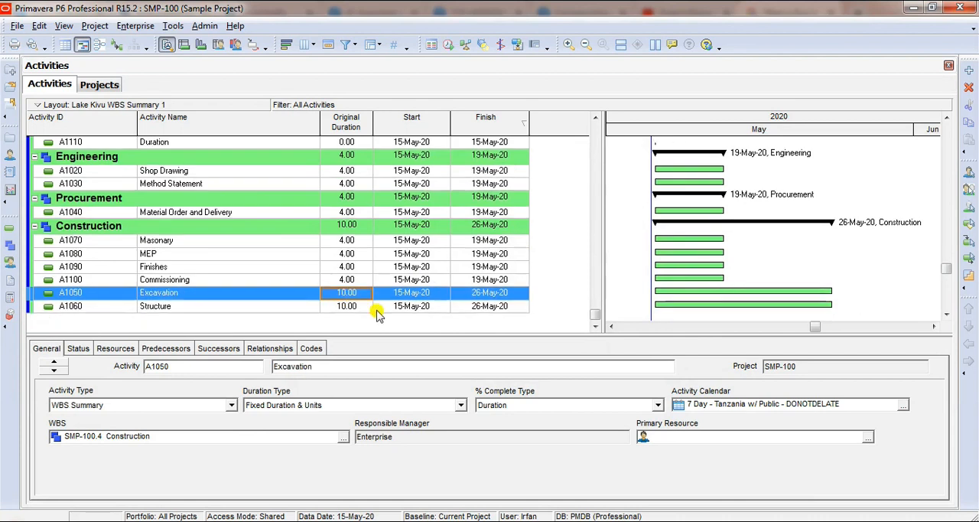
{"action": "scroll", "scroll_direction": "up", "scroll_amount": 3}
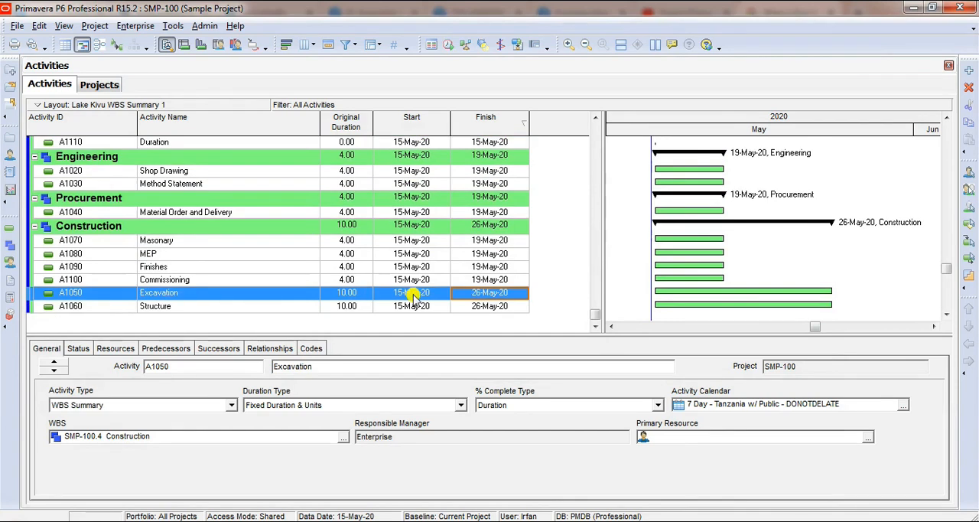
{"action": "mouse_move", "coordinate": [397, 273]}
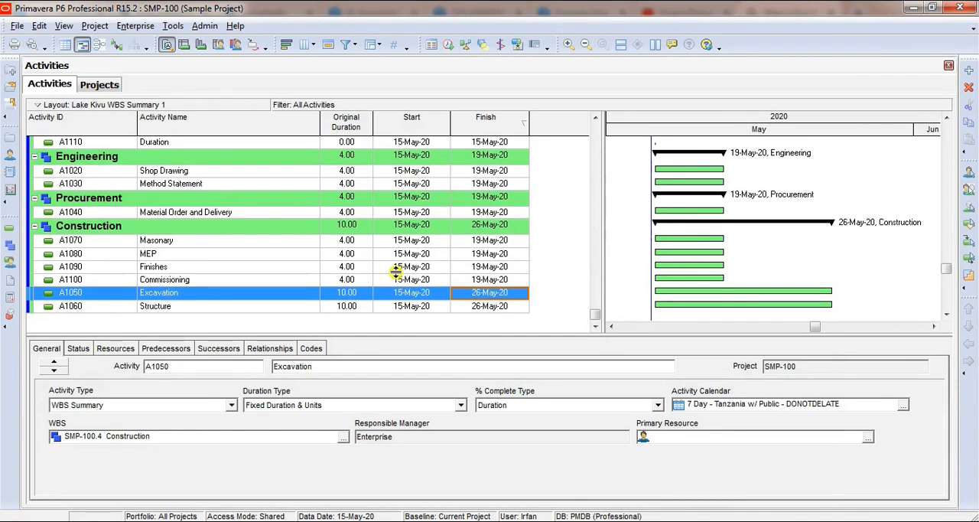